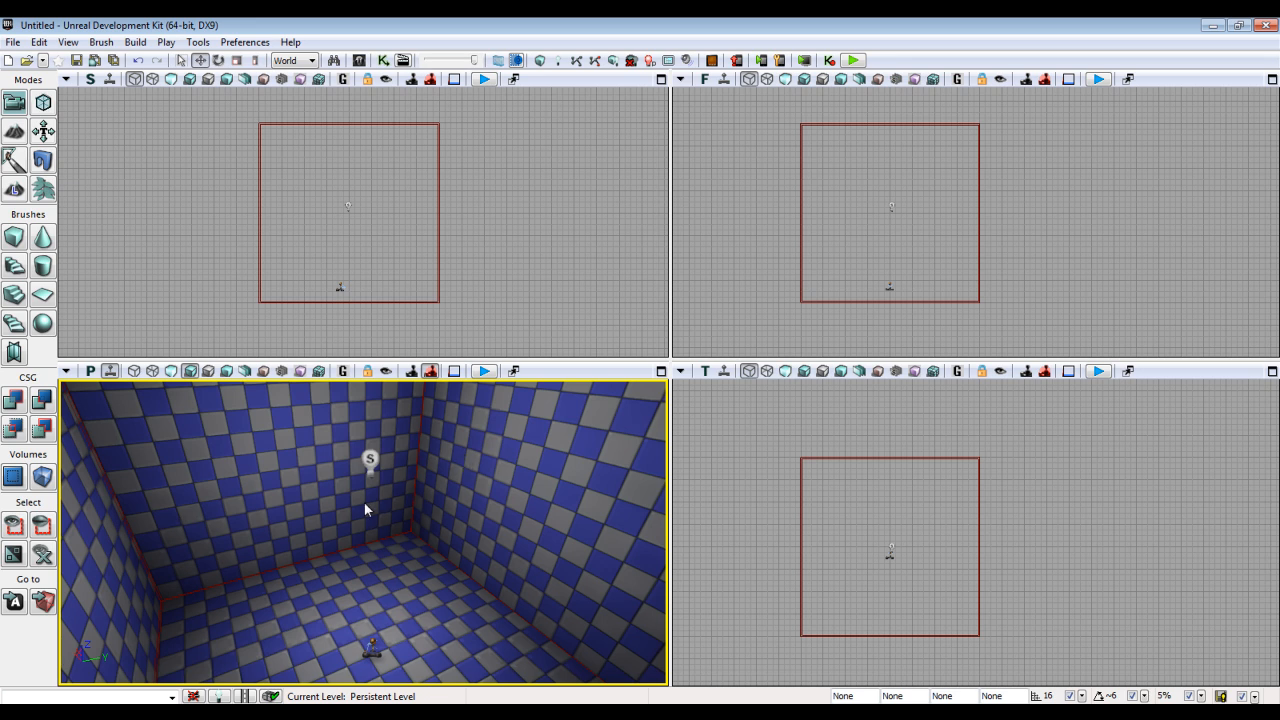
mouse_move(436, 244)
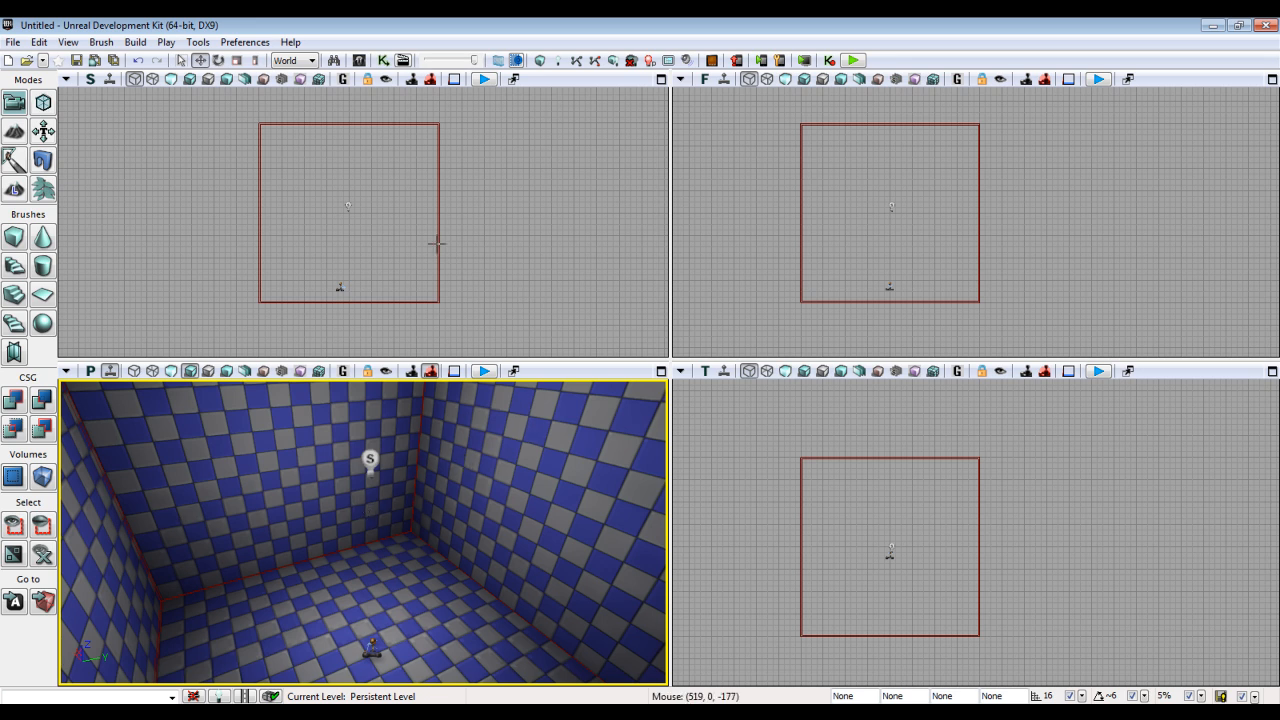
- Activate the overhead viewport and select the builder brush enclosing the room
click(348, 210)
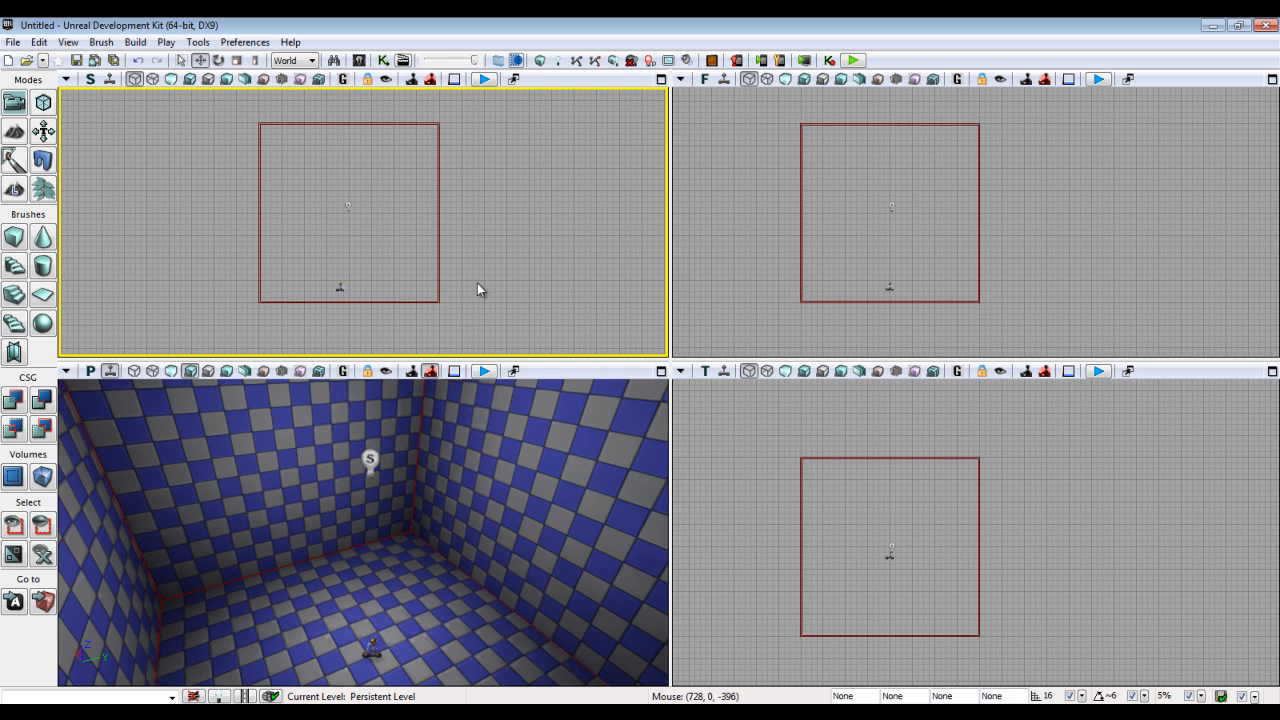
mouse_move(450, 292)
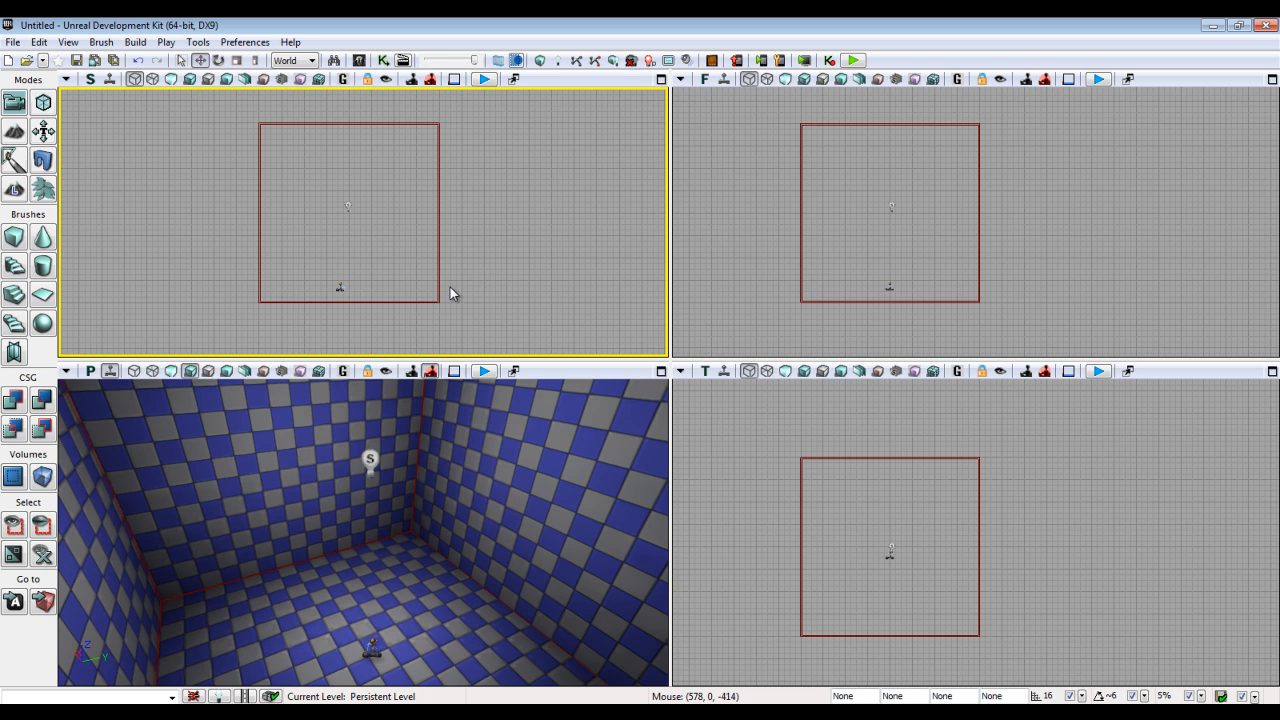
click(348, 210)
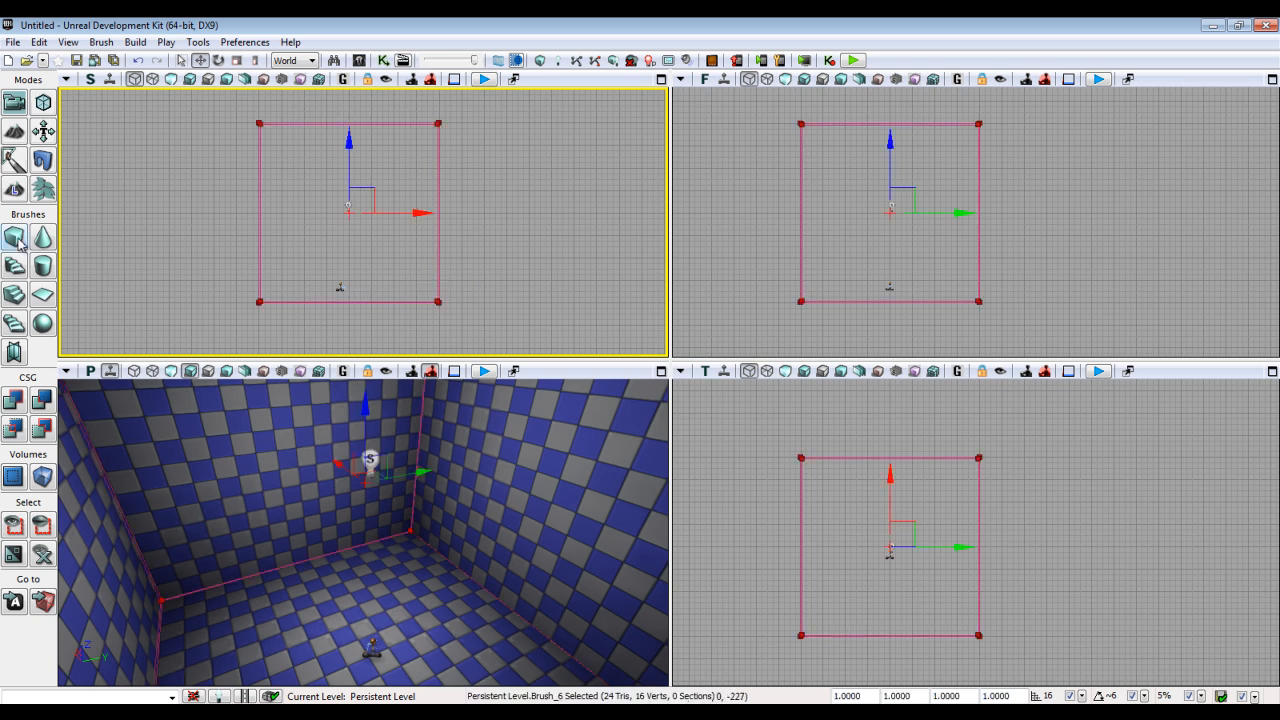
- Dismiss the cube brush settings, then create a PostProcessVolume from the builder brush
click(16, 236)
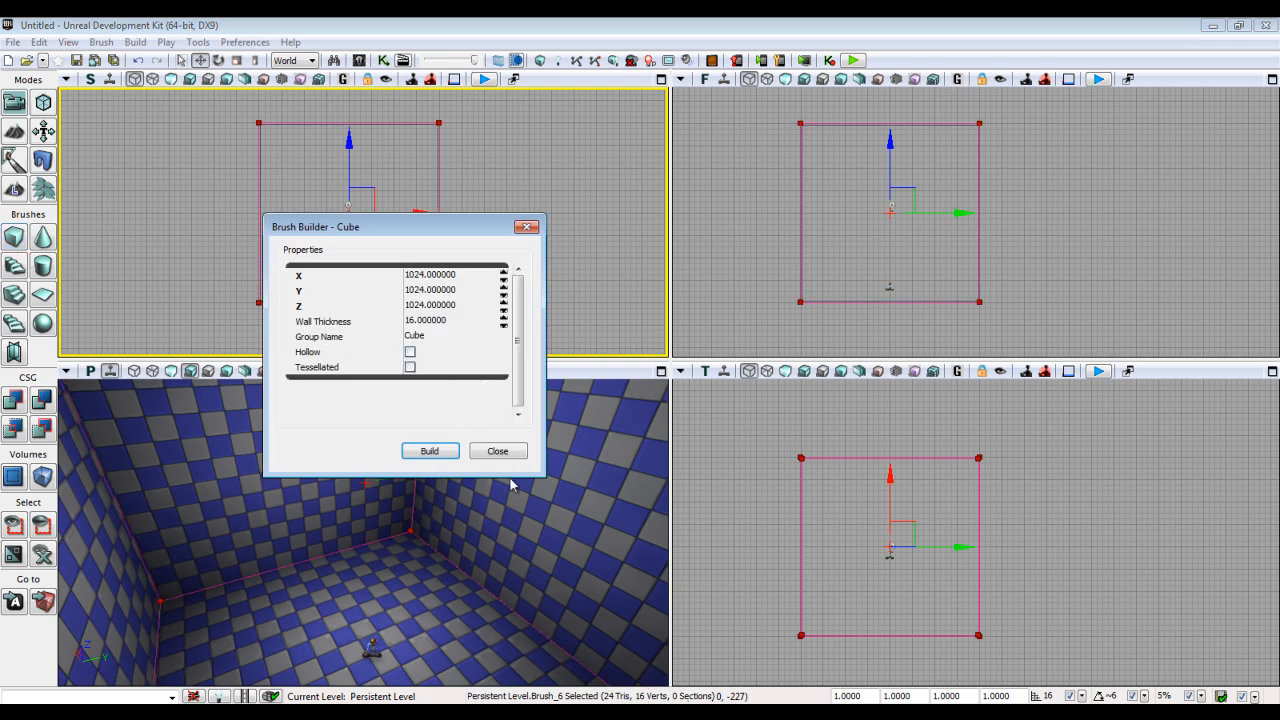
click(496, 450)
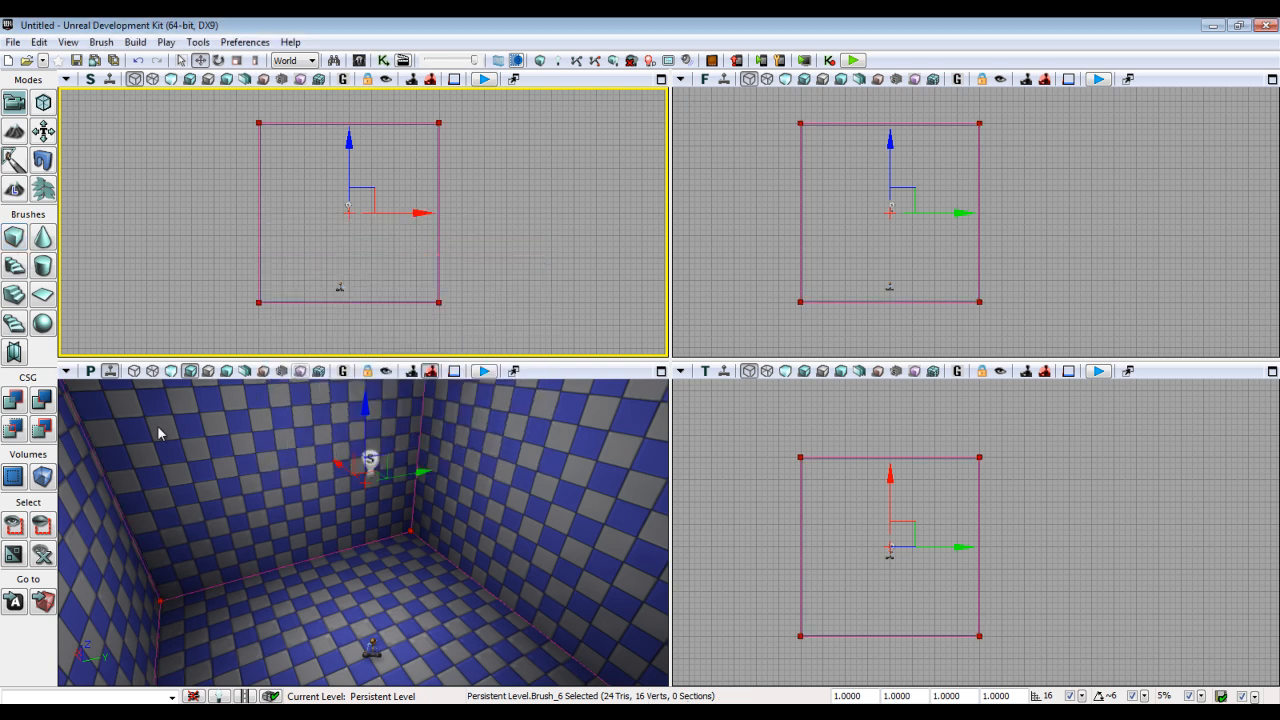
click(42, 476)
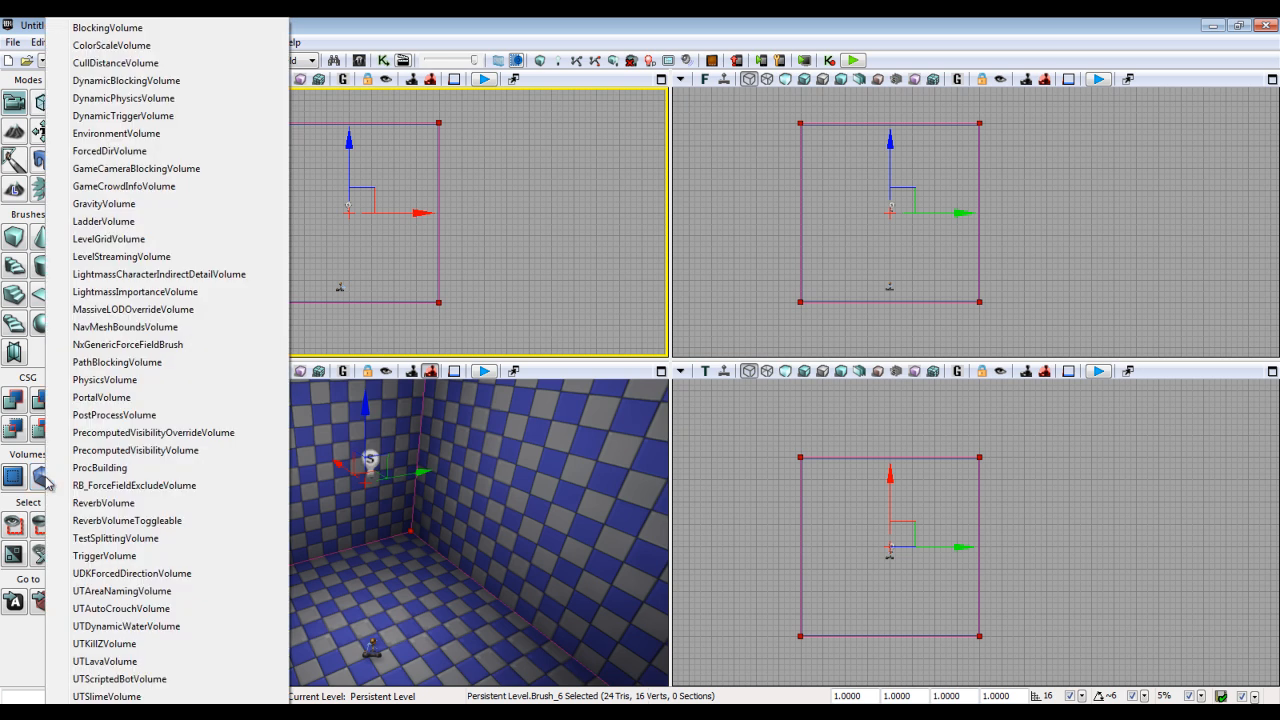
mouse_move(114, 414)
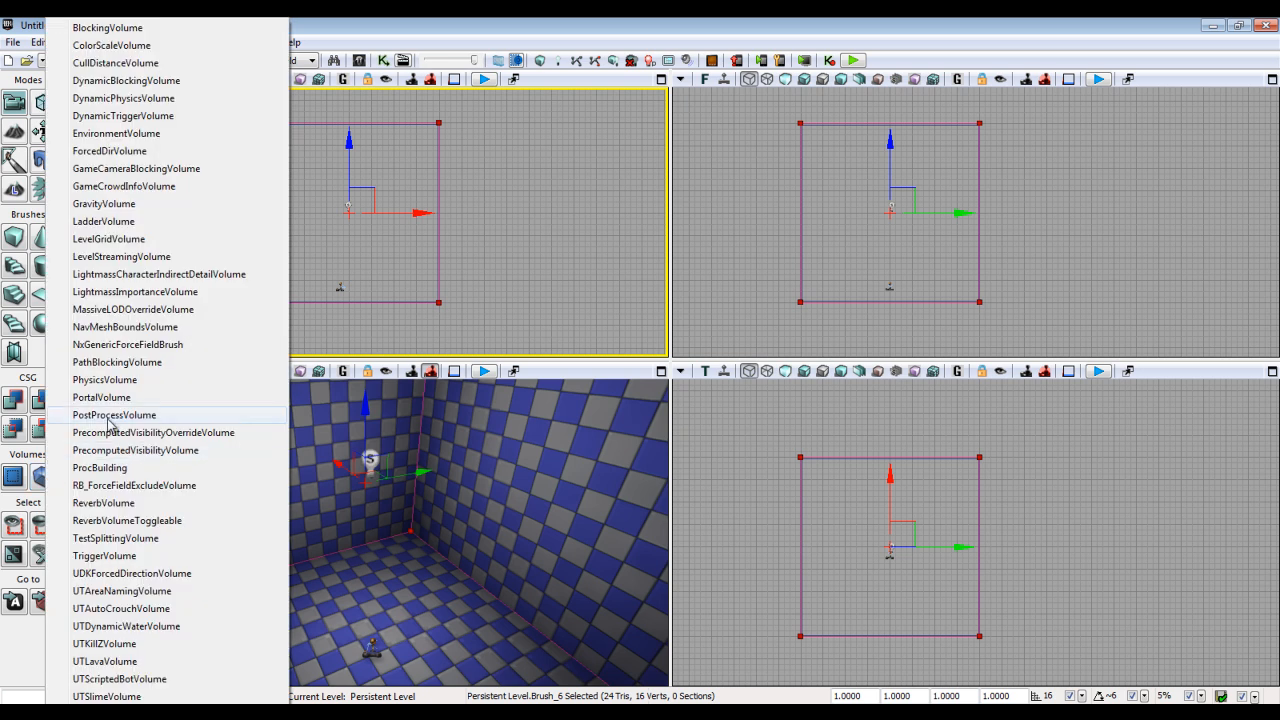
click(114, 414)
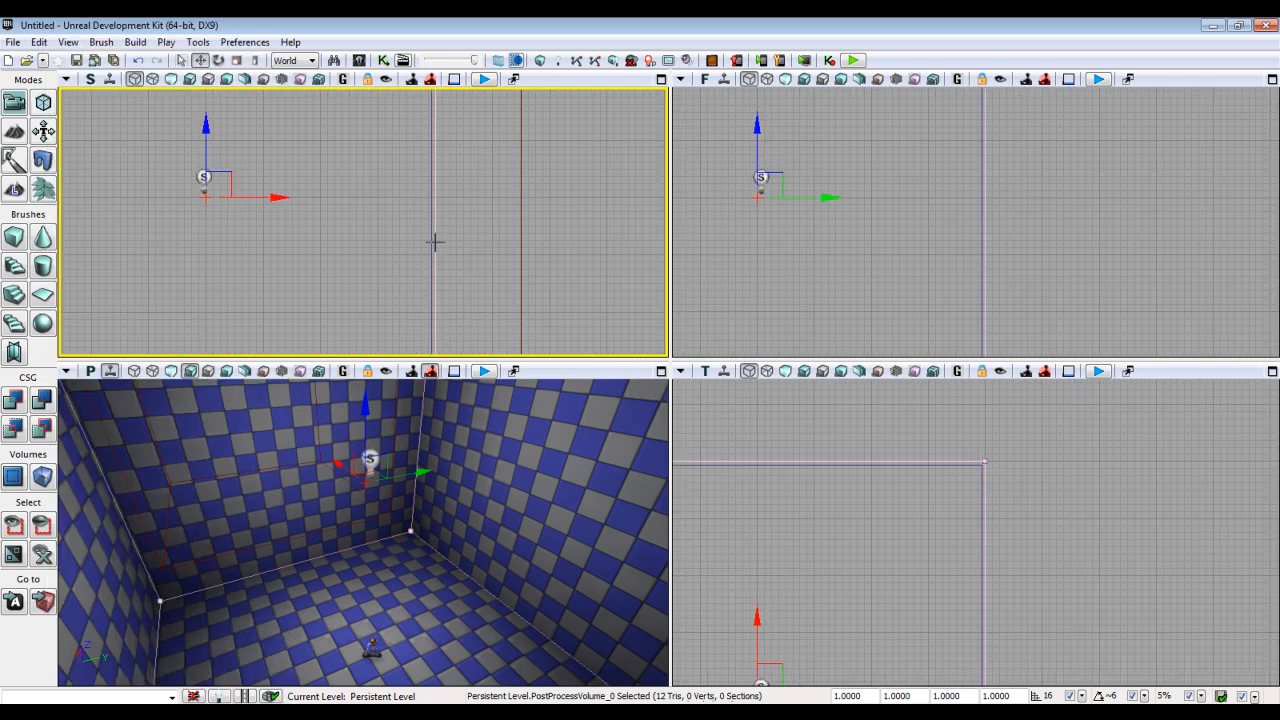
mouse_move(418, 410)
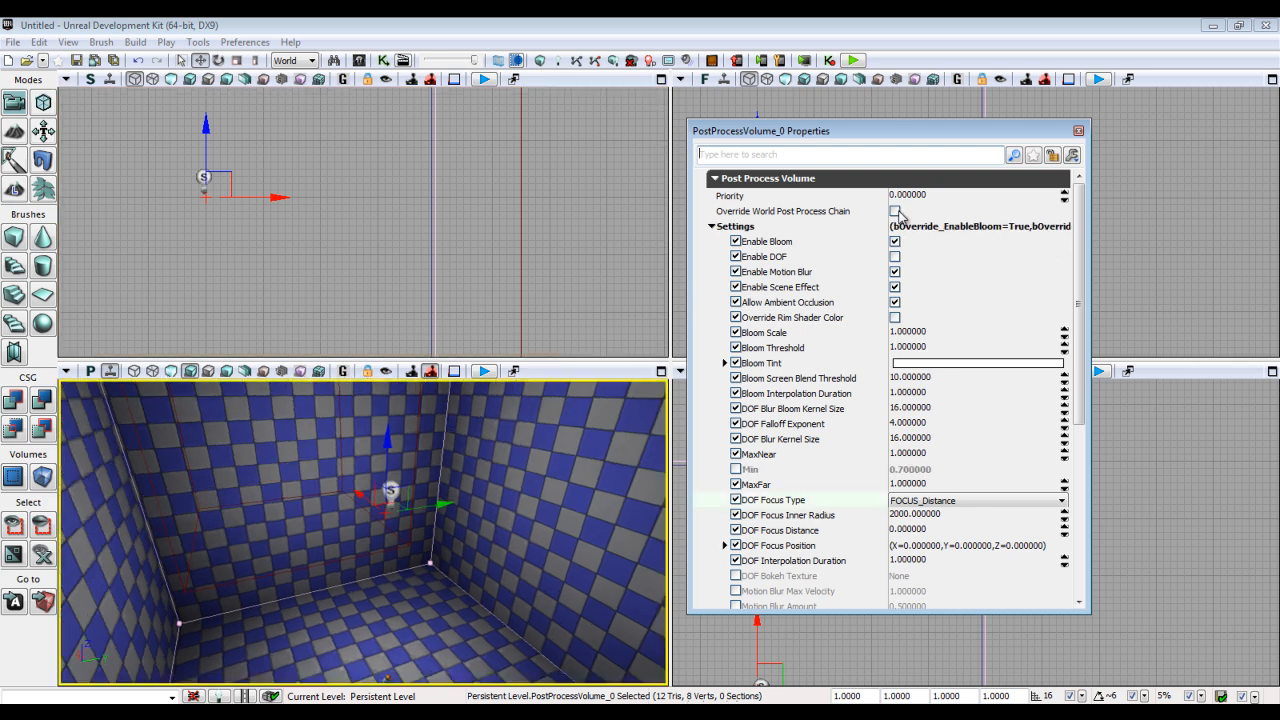
mouse_move(896, 212)
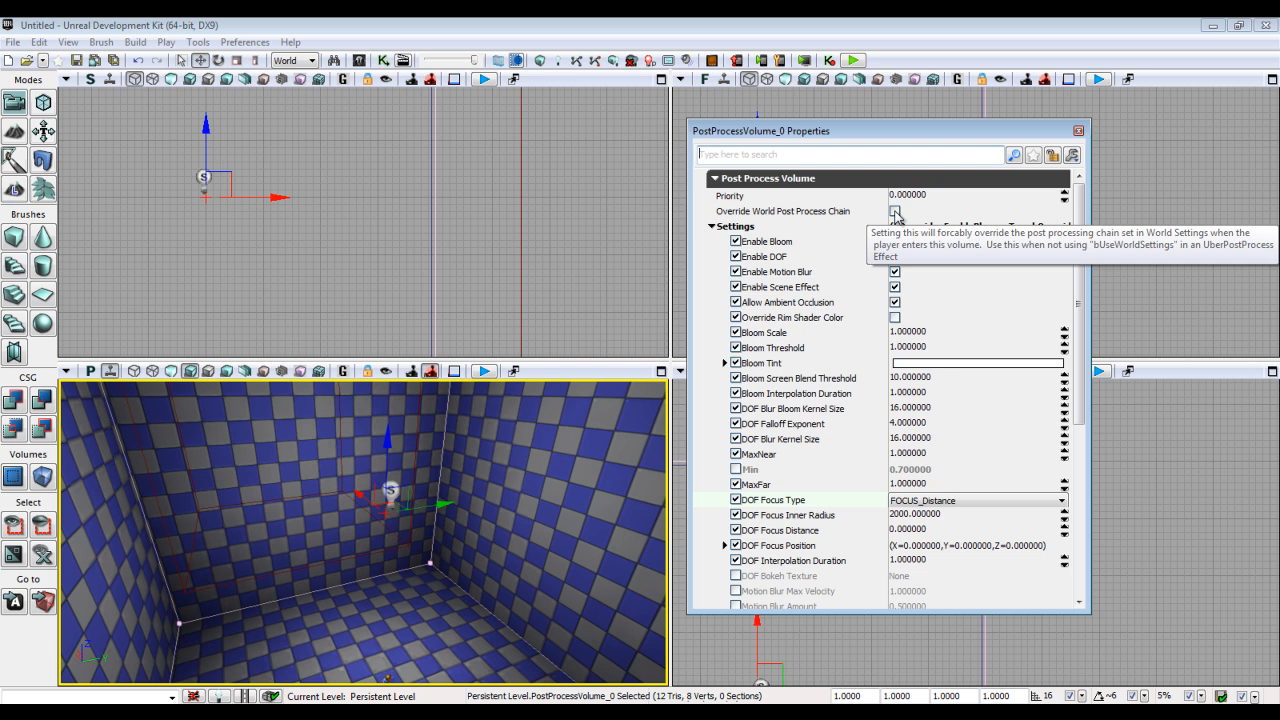
- Tick Override World Post Process Chain on the volume and scroll to its further settings
click(894, 210)
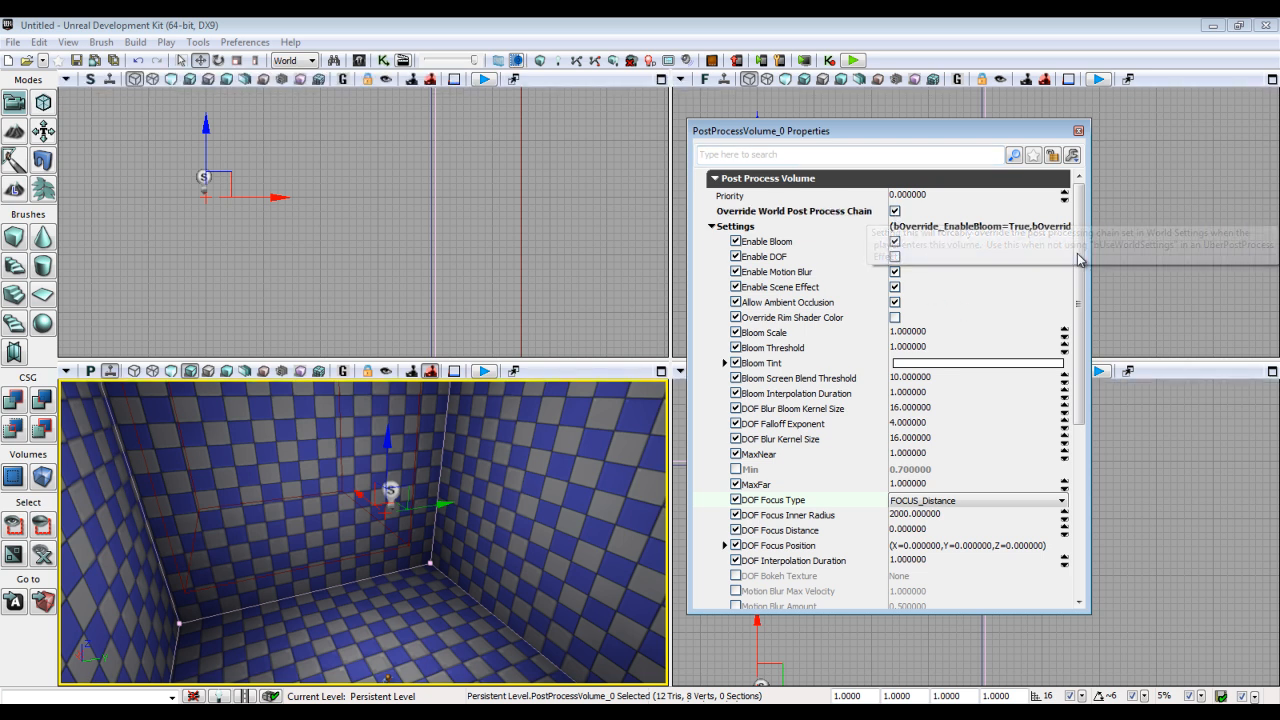
scroll(down, 3)
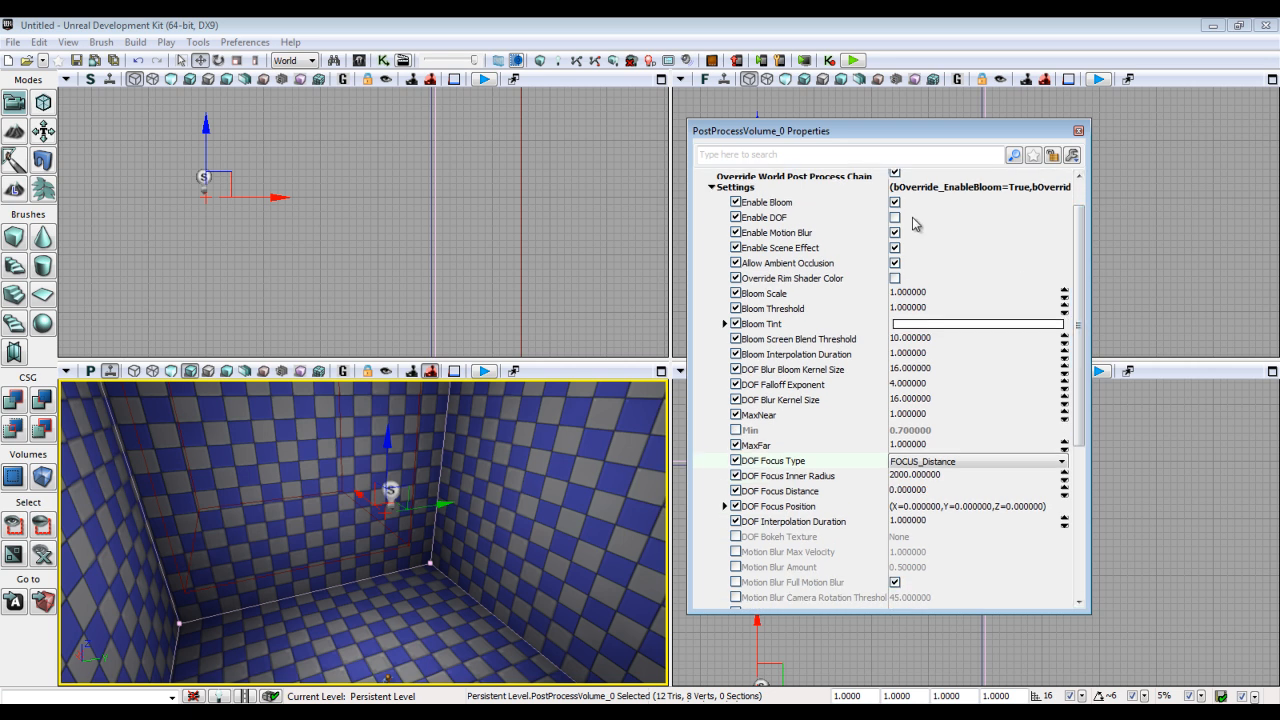
mouse_move(916, 278)
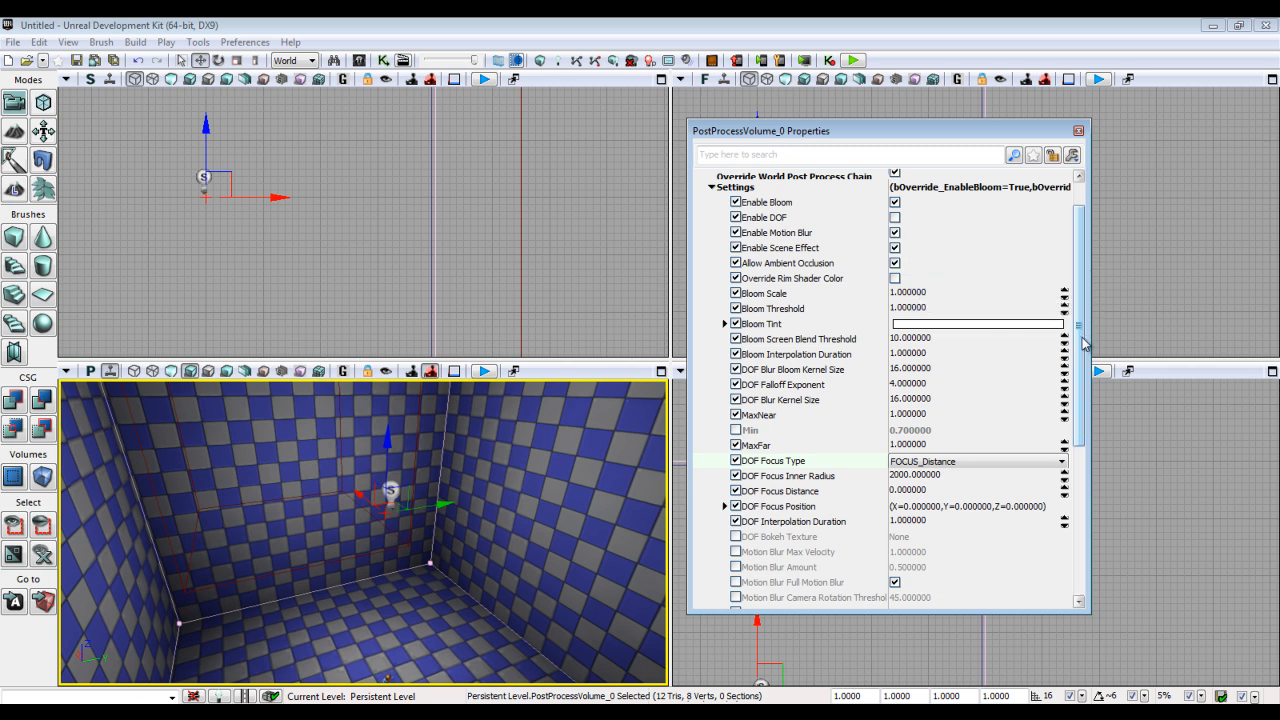
- Scroll the volume's properties down to the motion blur and scene settings
scroll(down, 3)
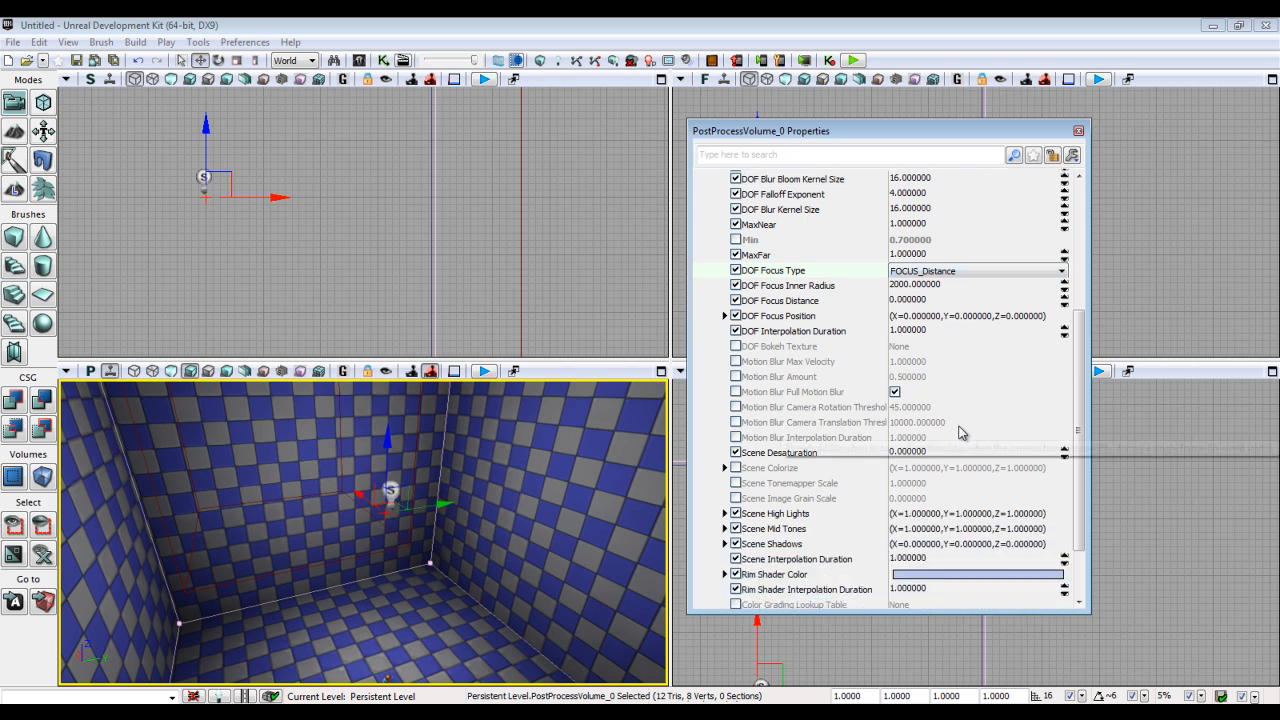
mouse_move(744, 376)
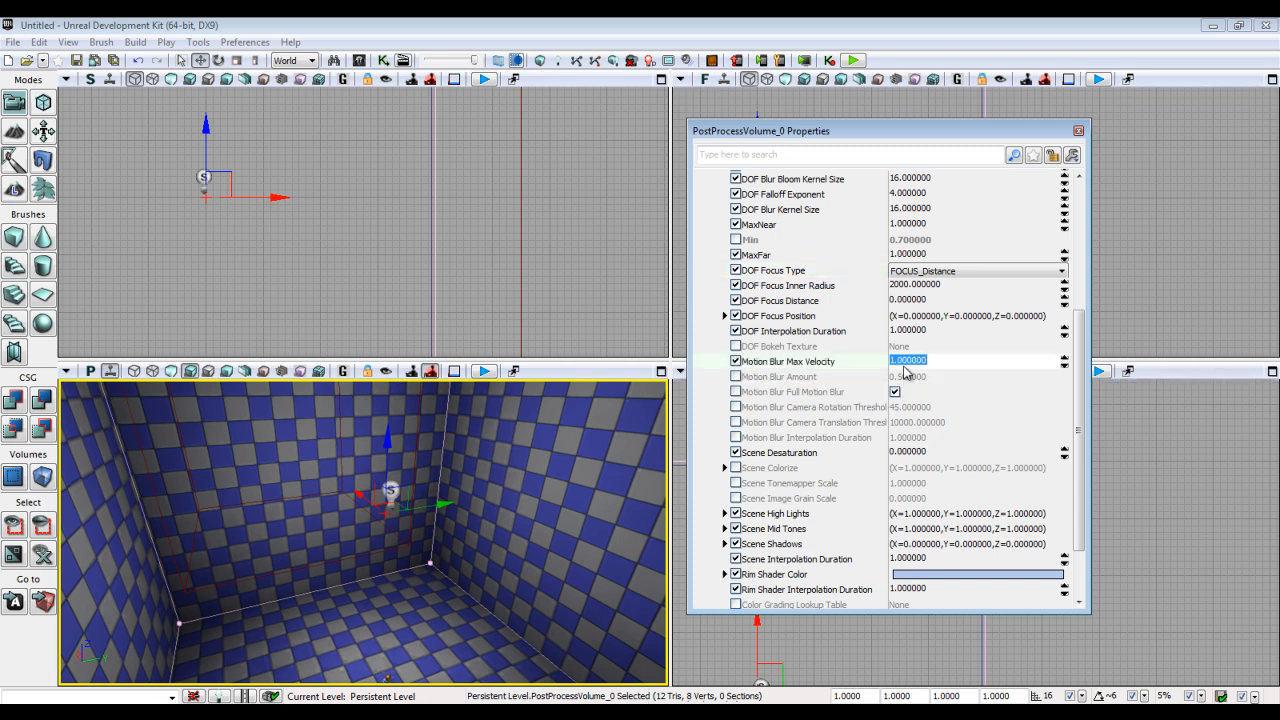
mouse_move(884, 370)
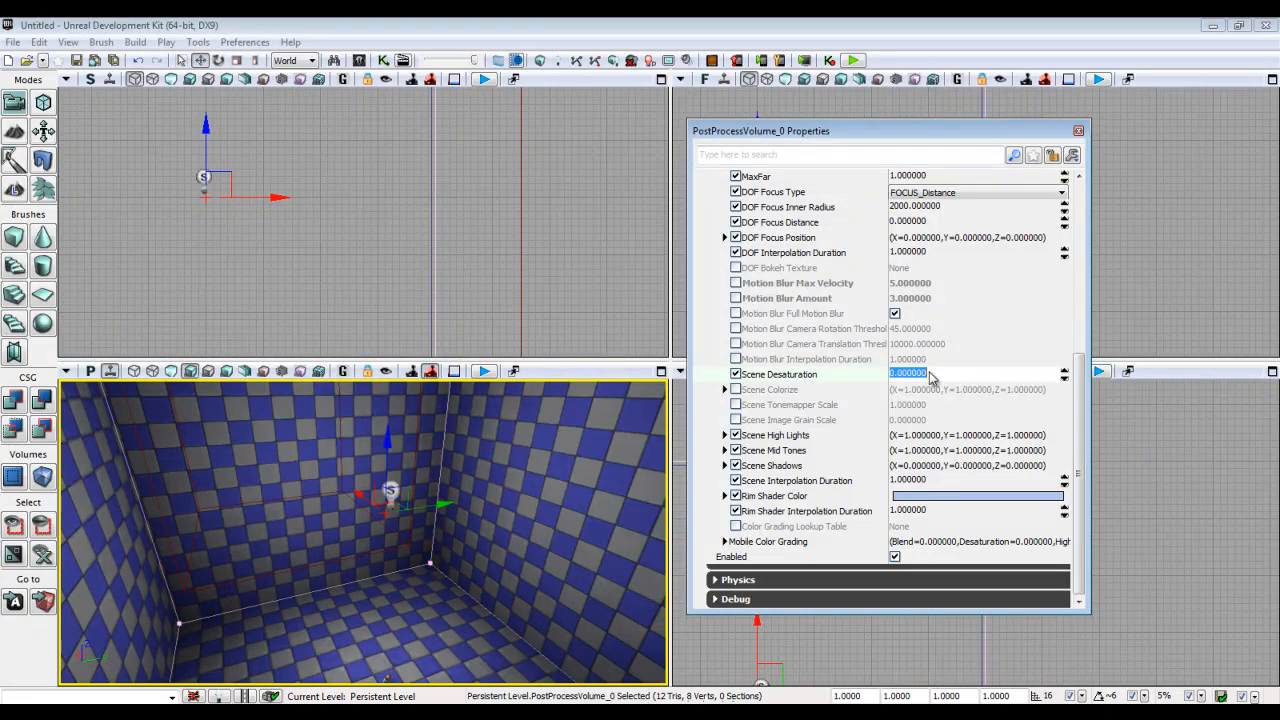
text(1.000000)
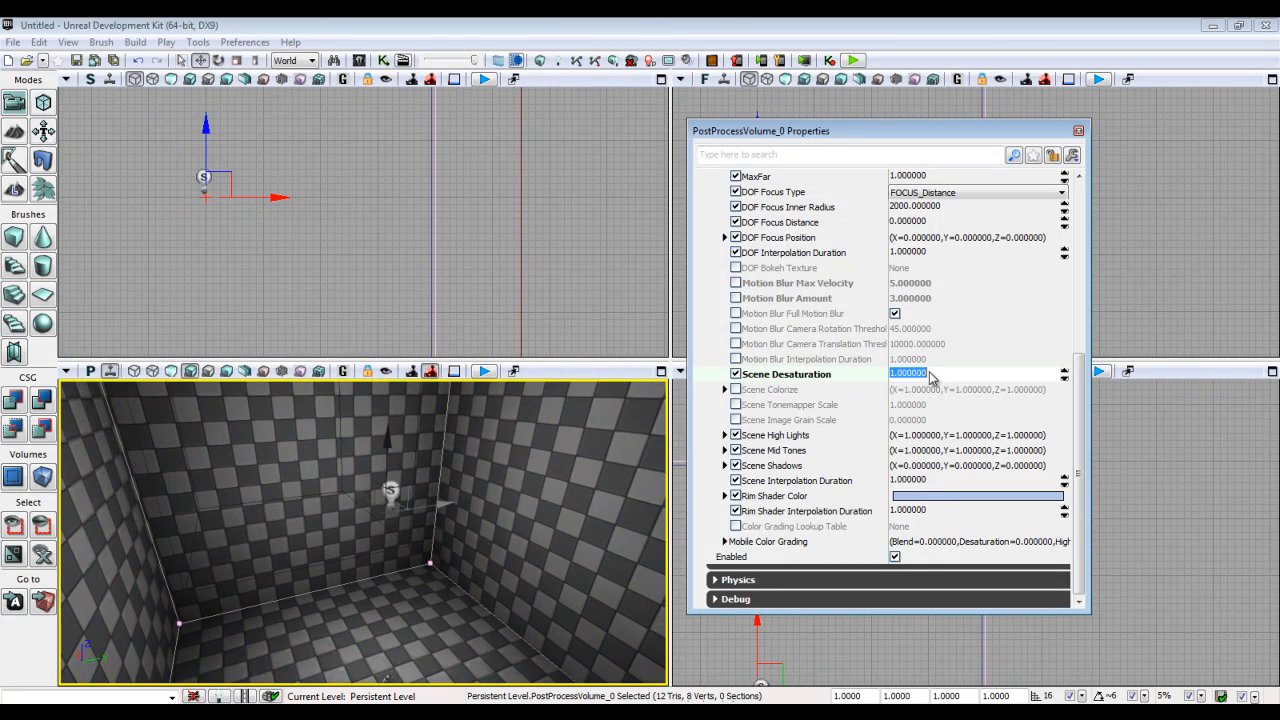
mouse_move(496, 532)
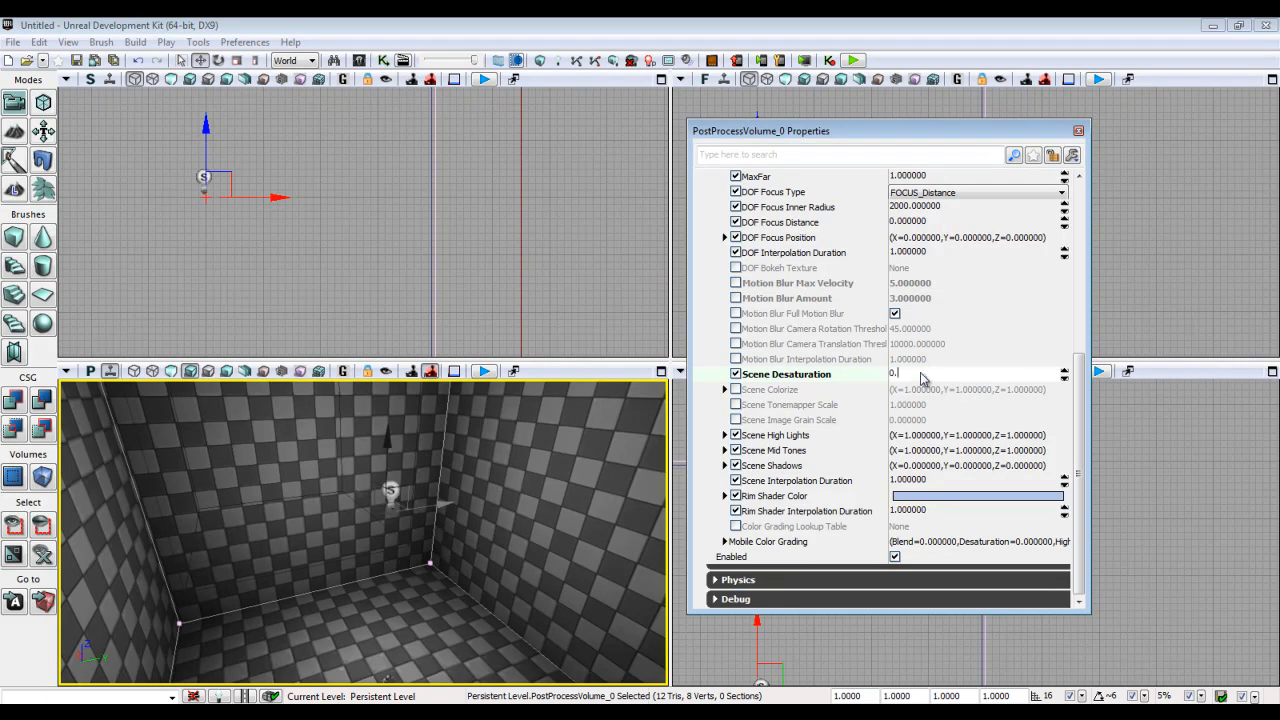
text(0.2000000)
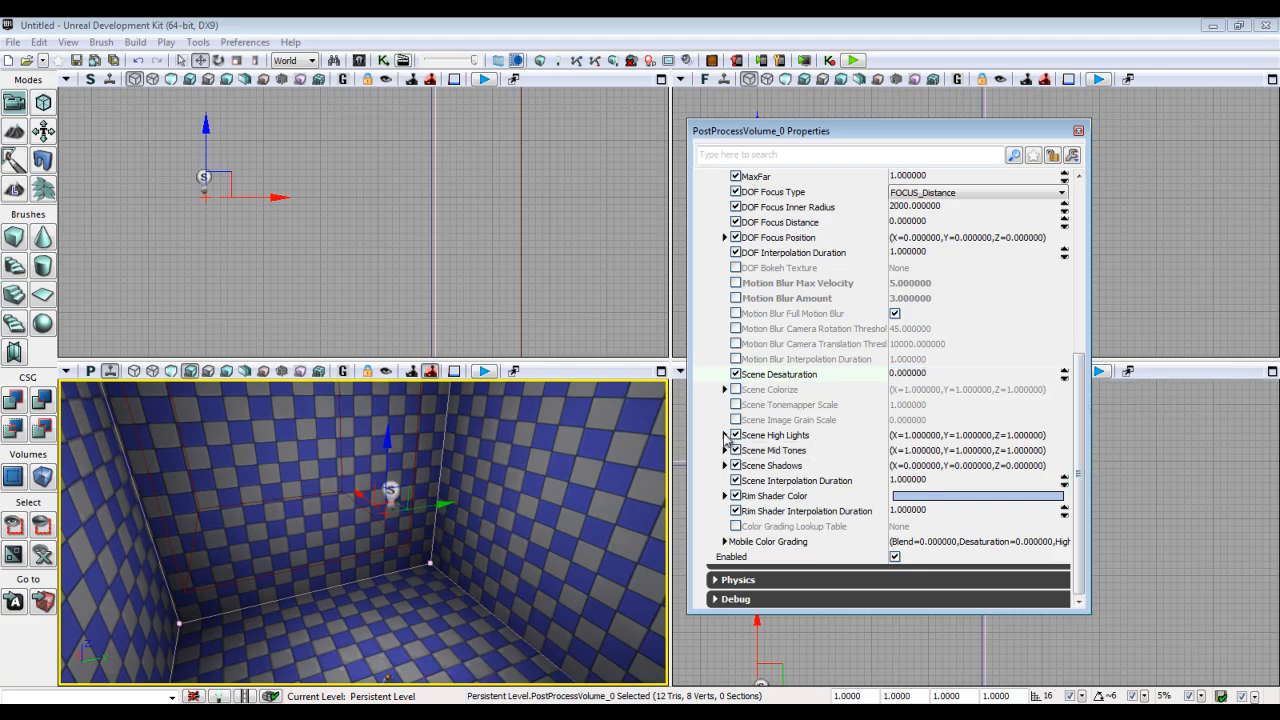
- Try Scene High Lights X values of 0.5, 1.5 and 0.3 to tint the room
click(724, 436)
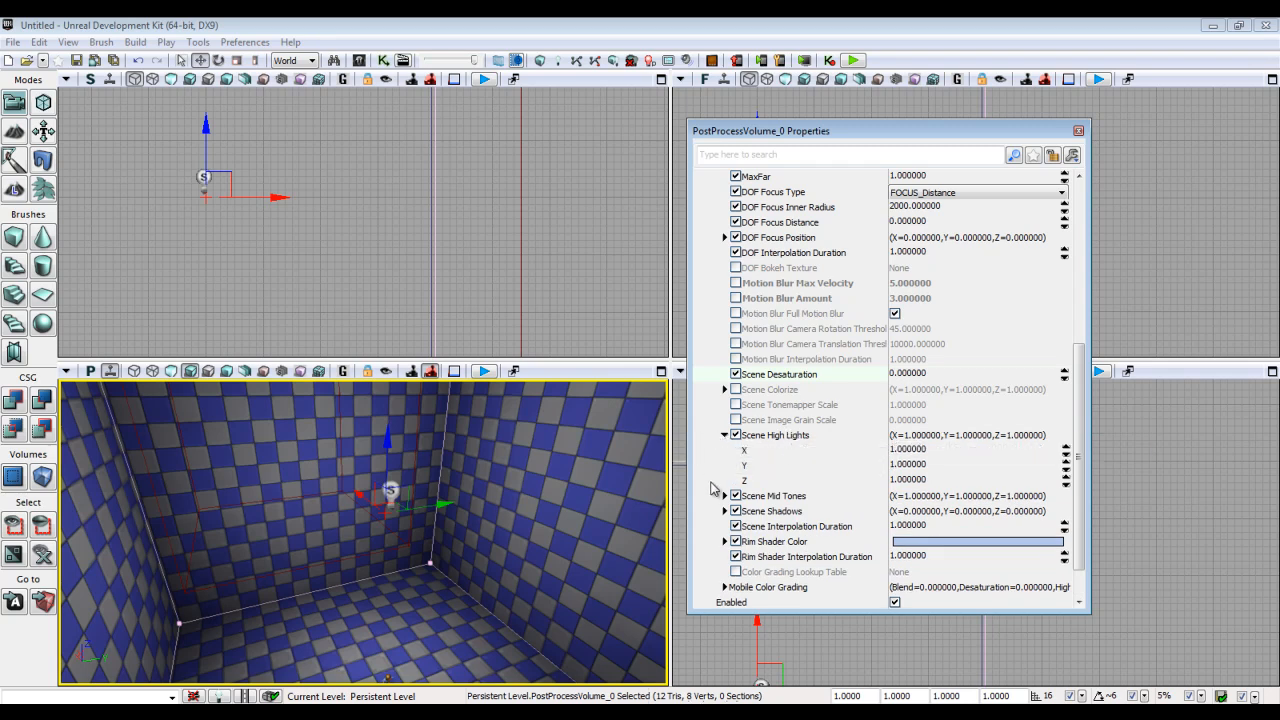
mouse_move(924, 444)
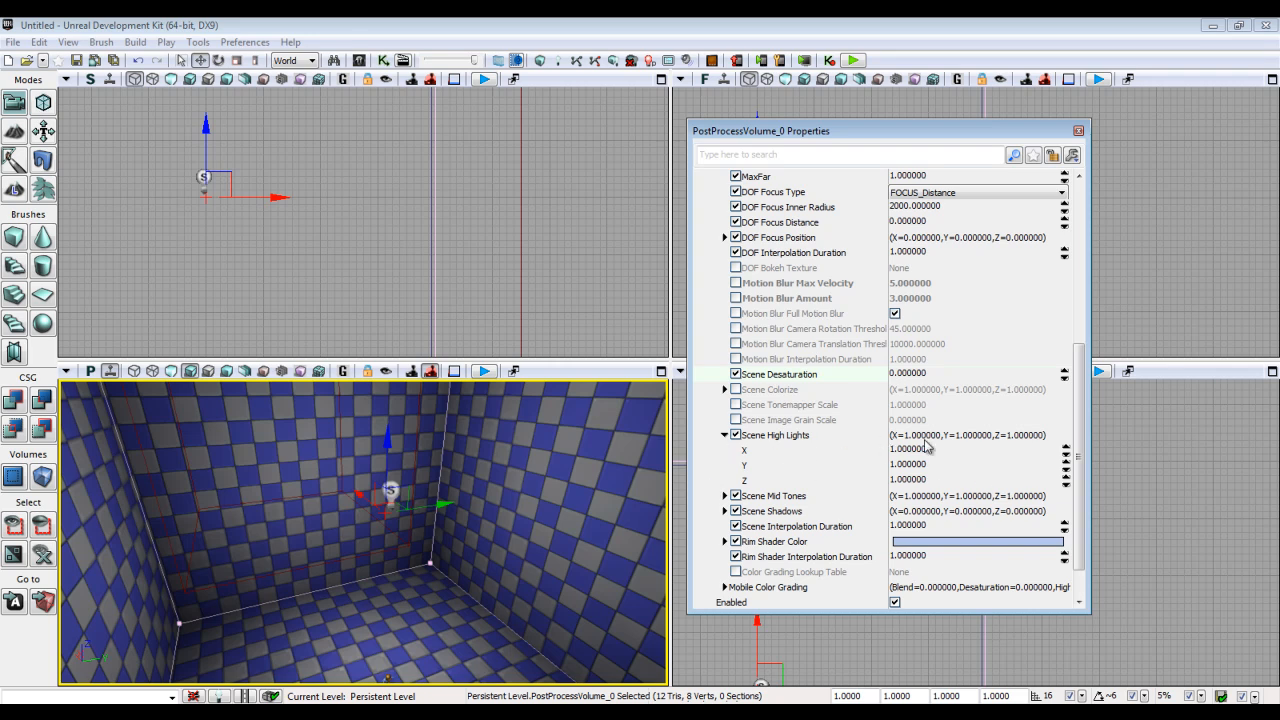
click(908, 448)
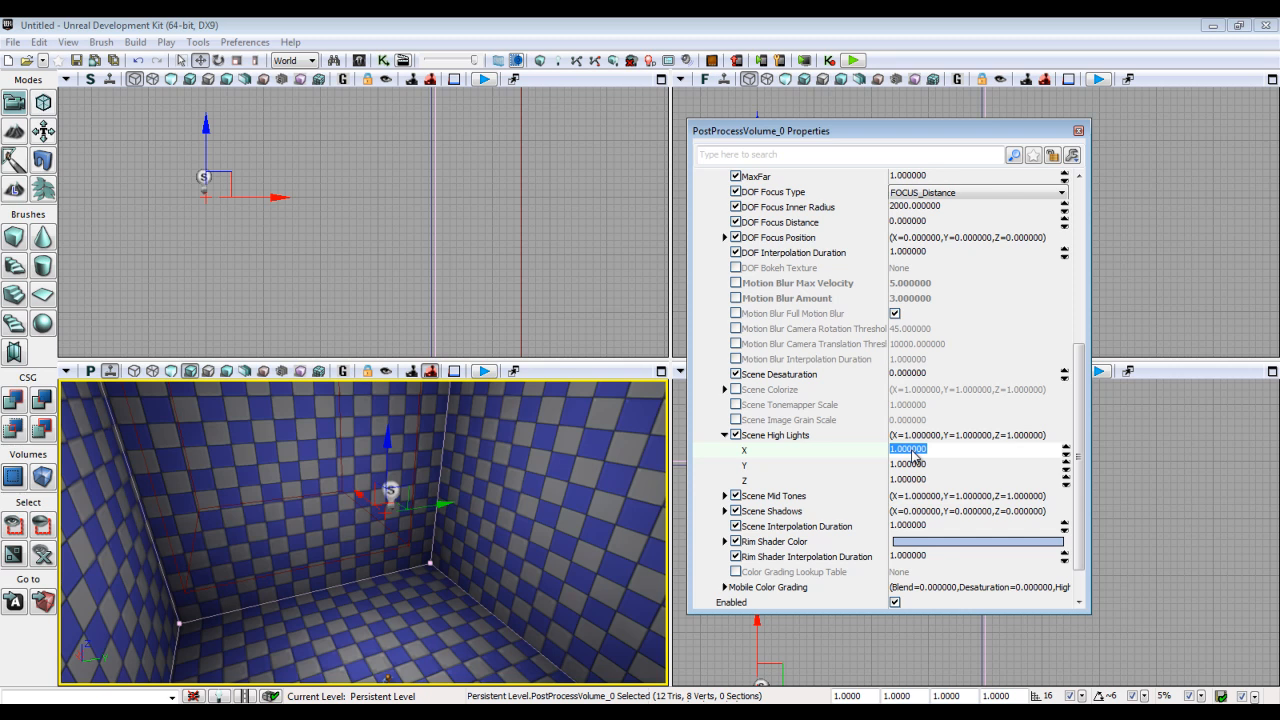
text(0.)
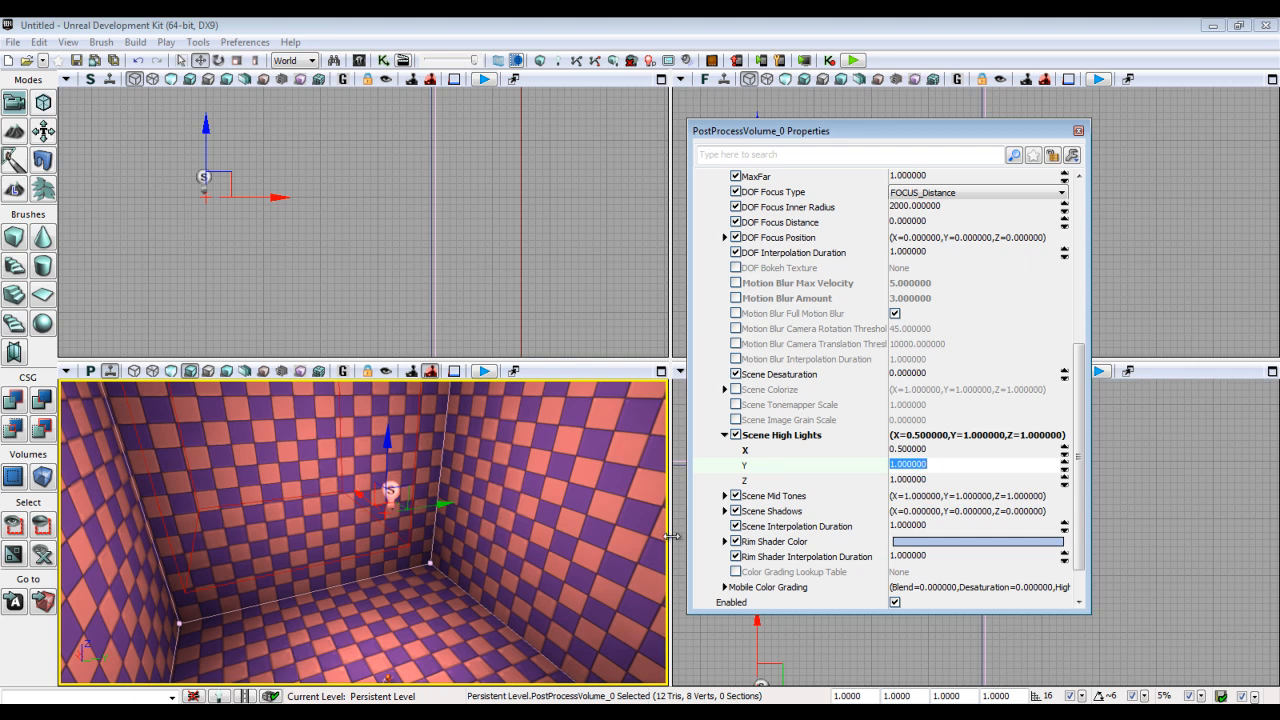
mouse_move(736, 434)
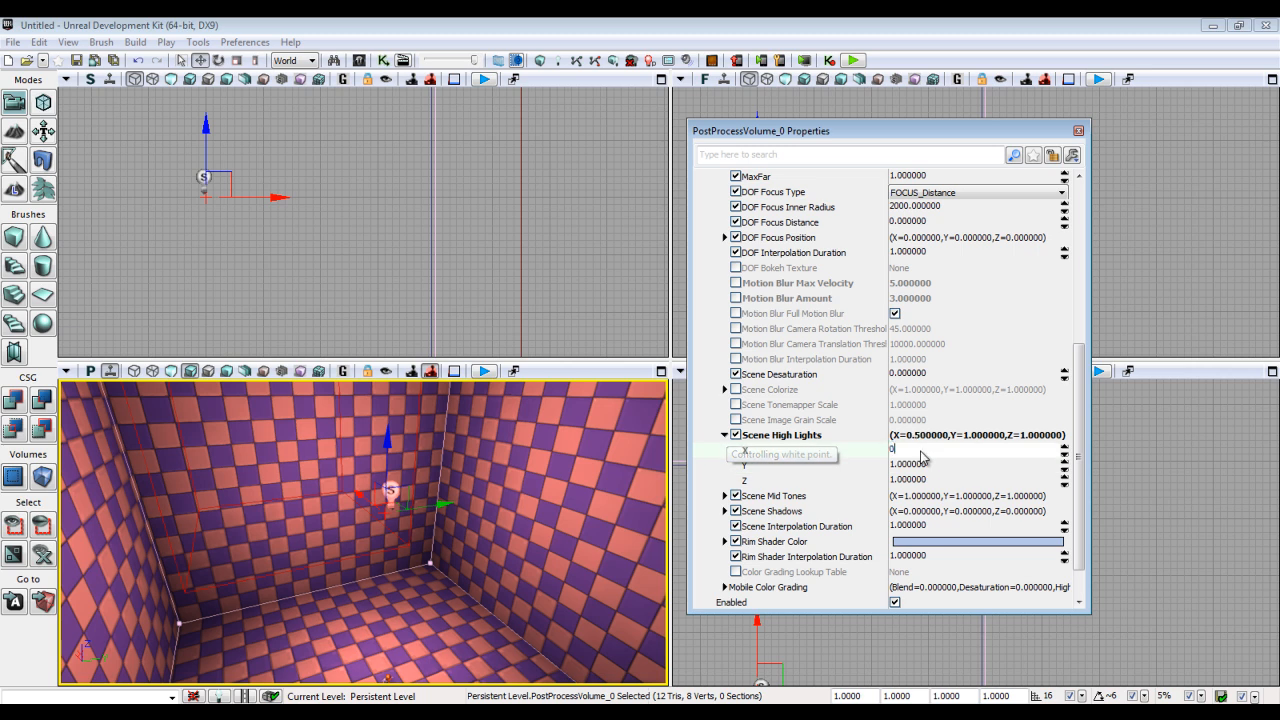
text(1.5)
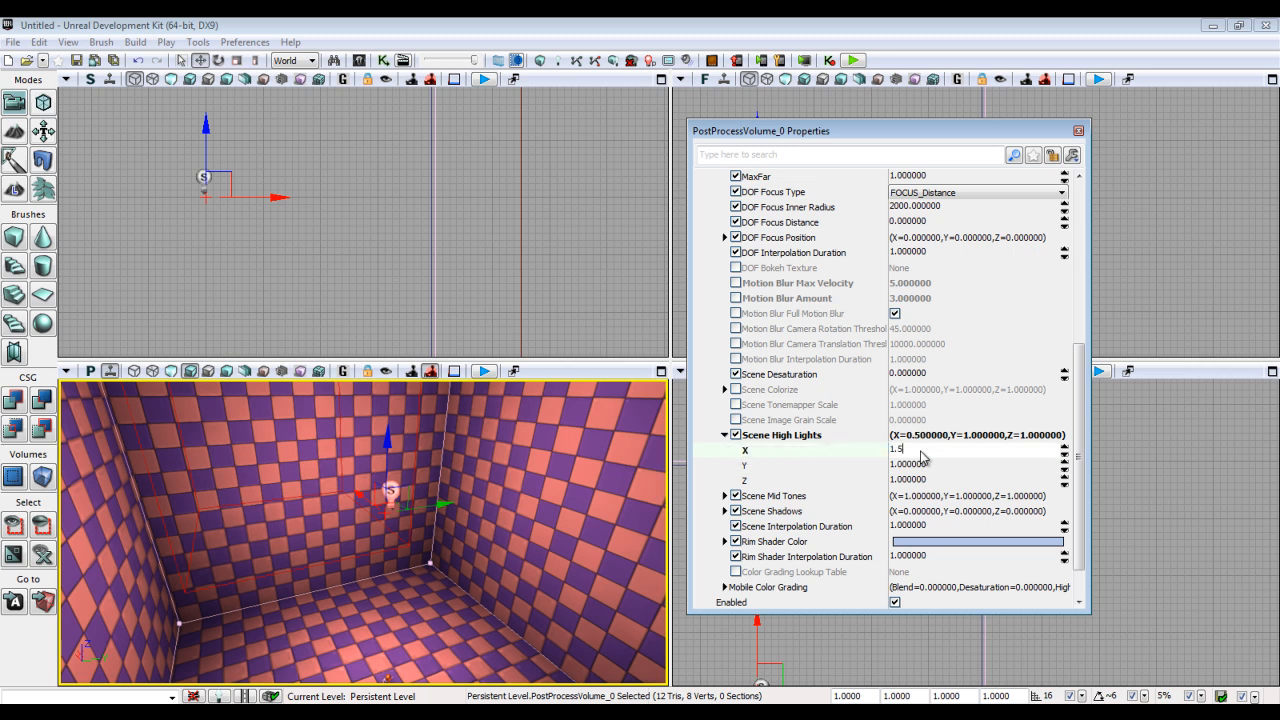
key(enter)
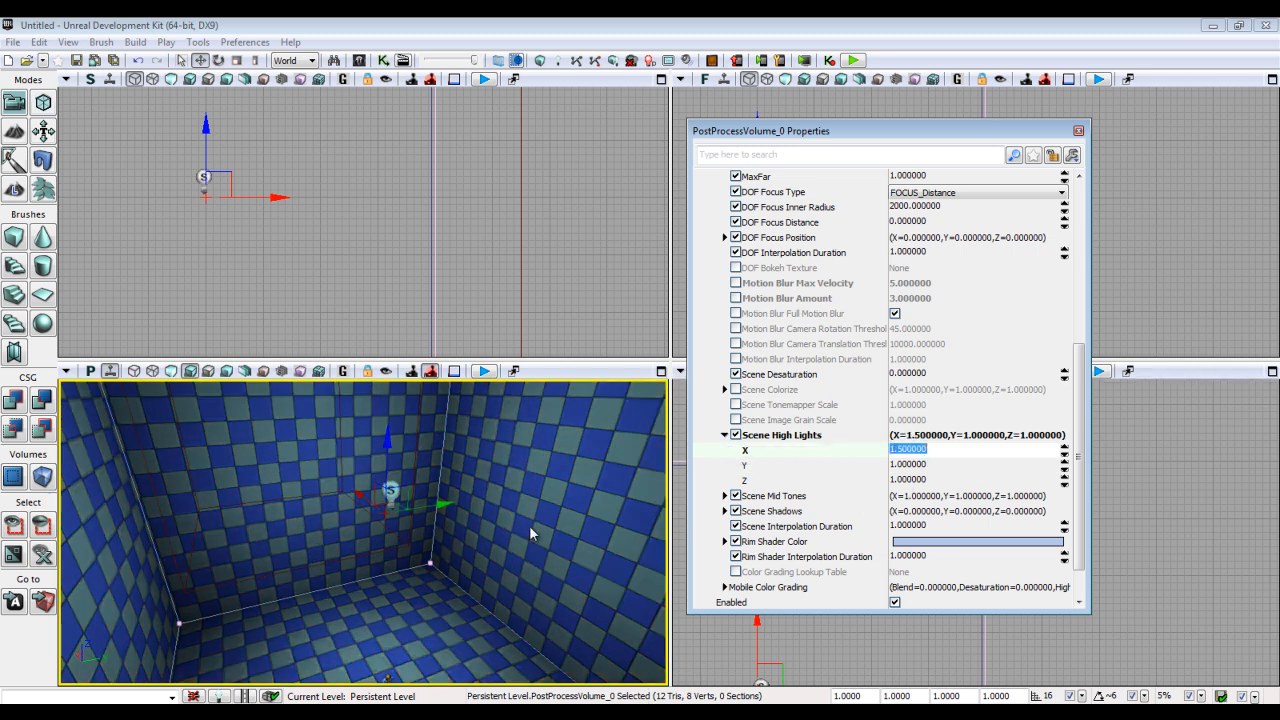
text(0.3)
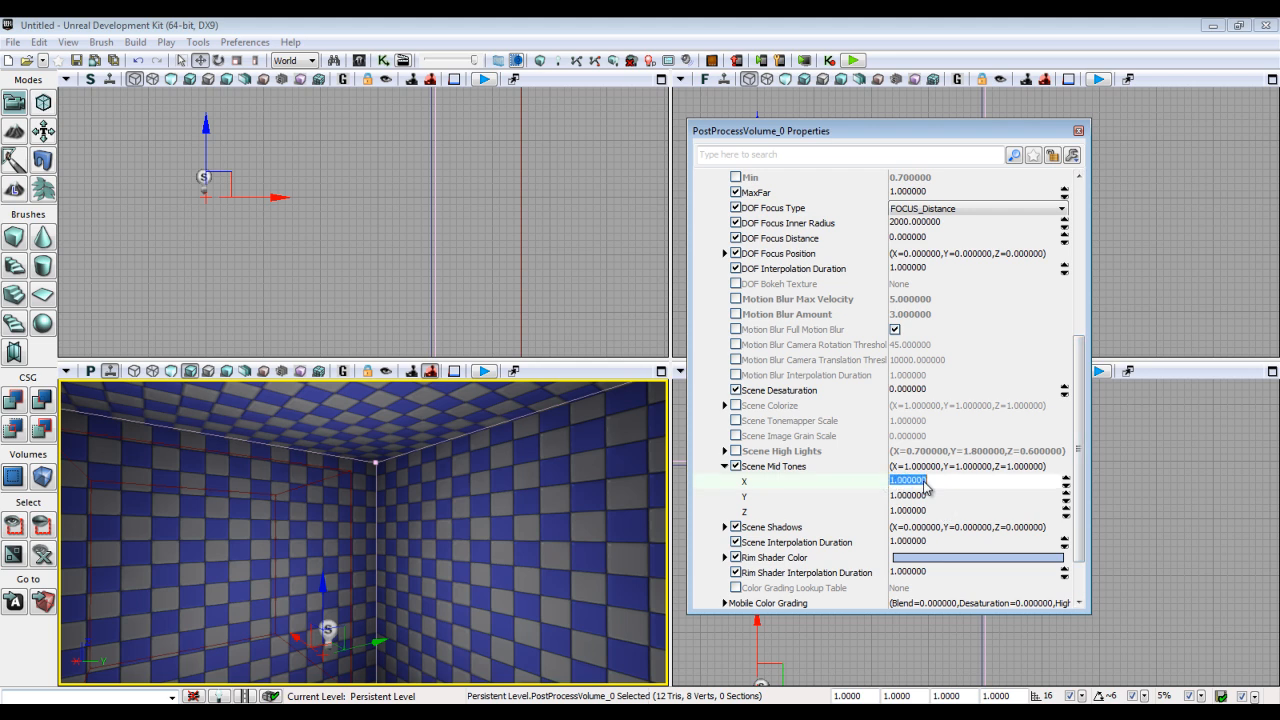
- Enter scene mid tone values 0.4, 1.2 and 0.7 to push the room toward pink
text(0.4)
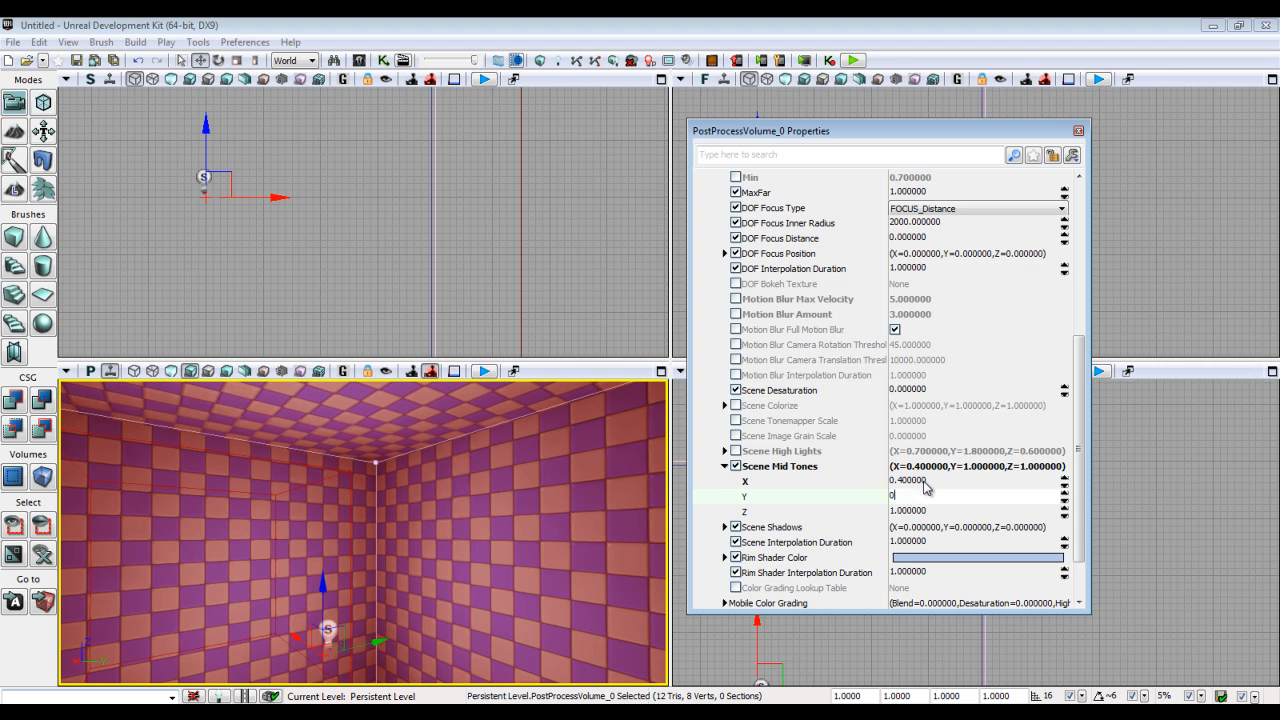
text(1.20000)
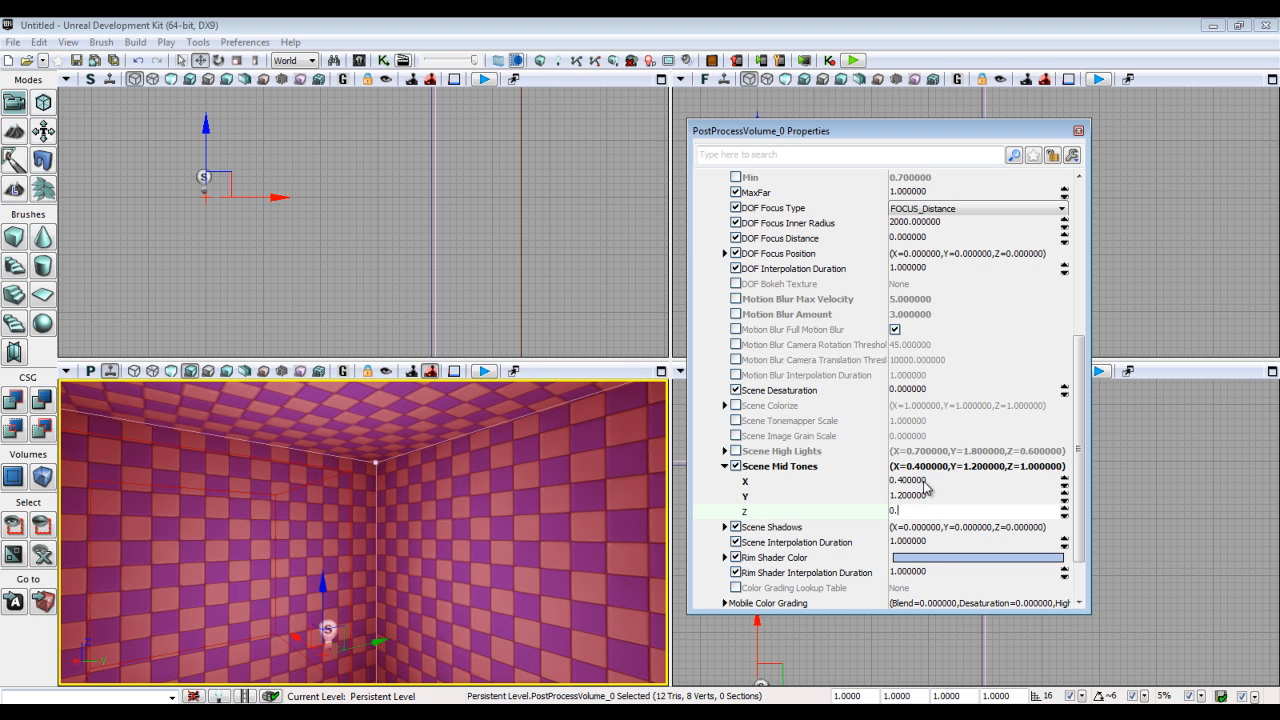
text(0.700000)
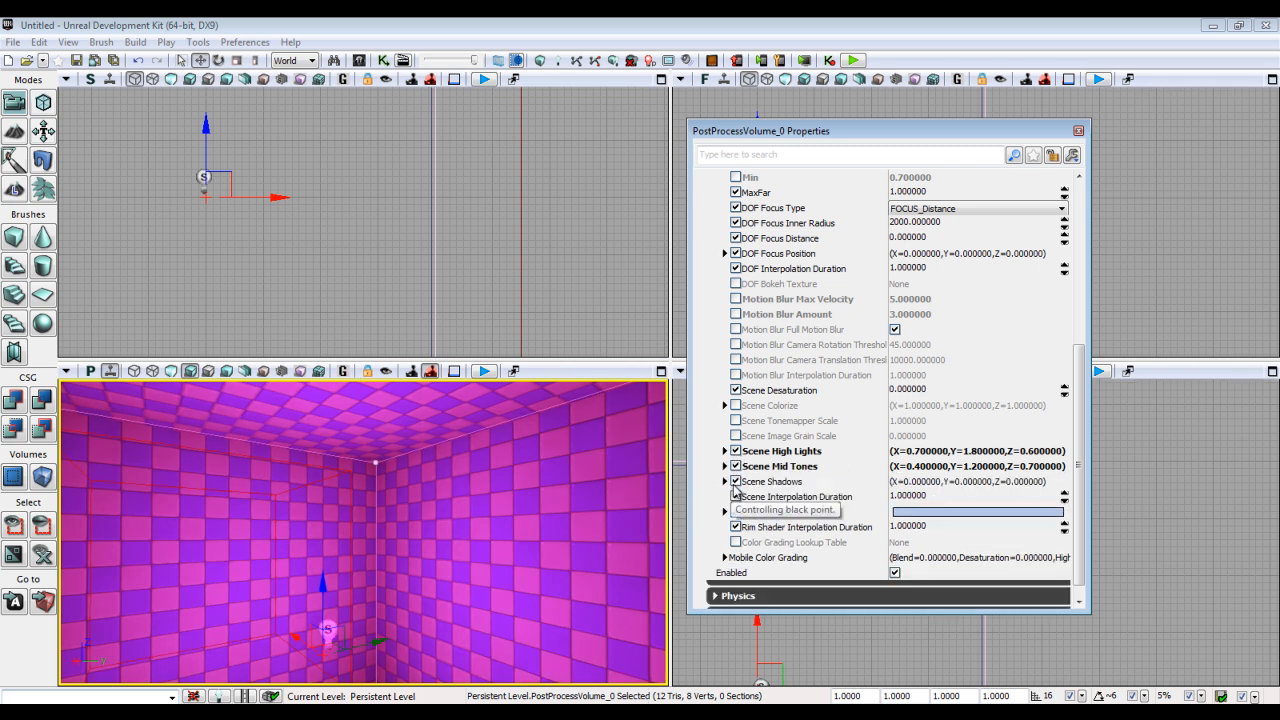
- Set Scene Shadows to 0.1, 1.0, 0.7 for a purple tint
click(724, 480)
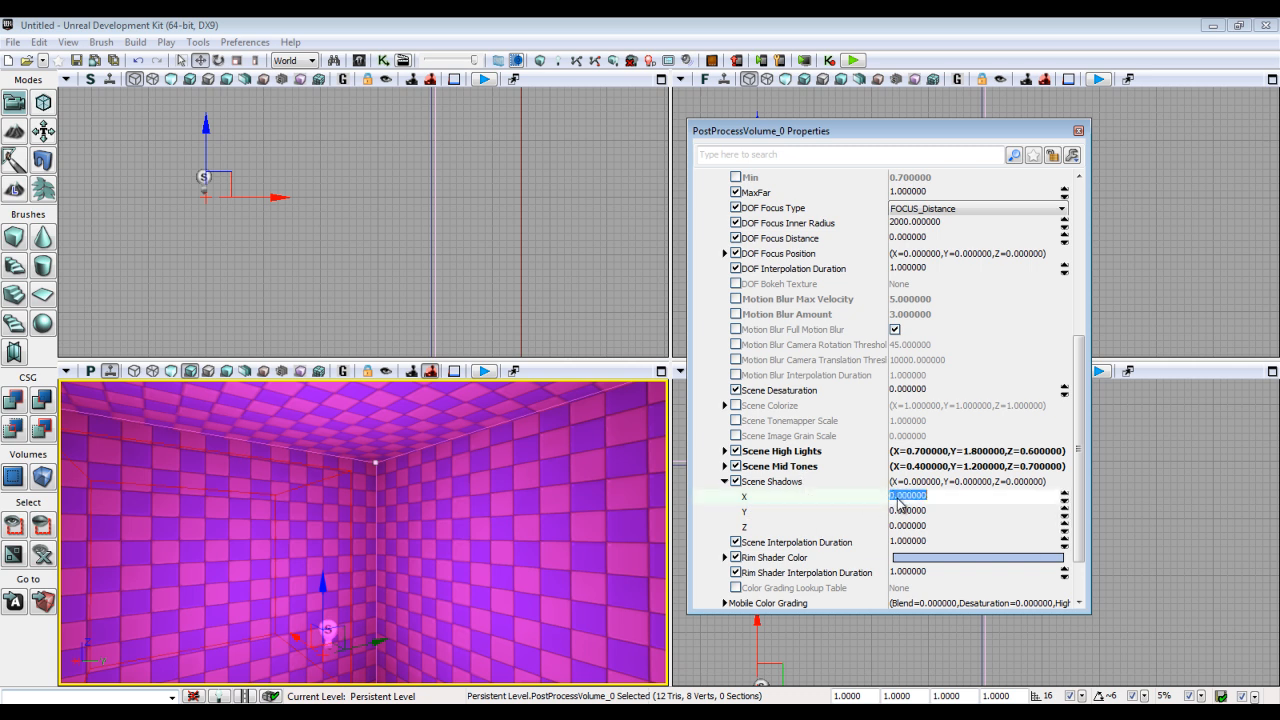
text(0.5)
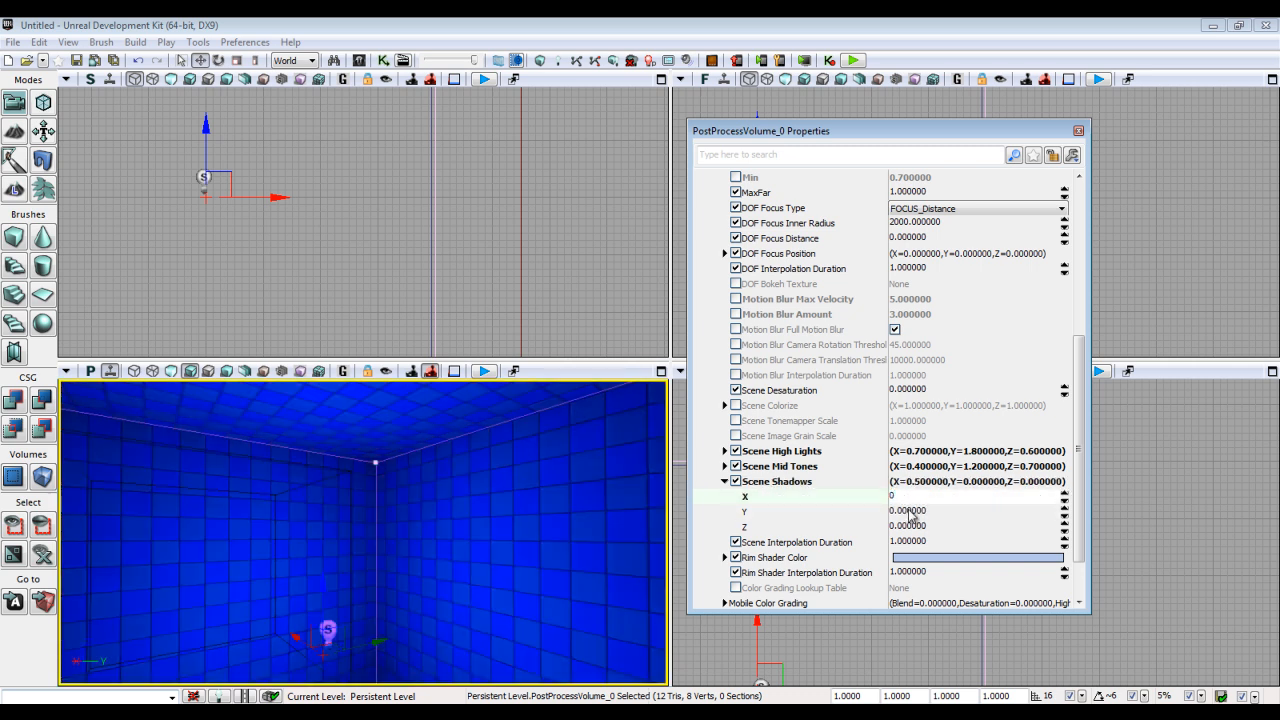
text(0.10000)
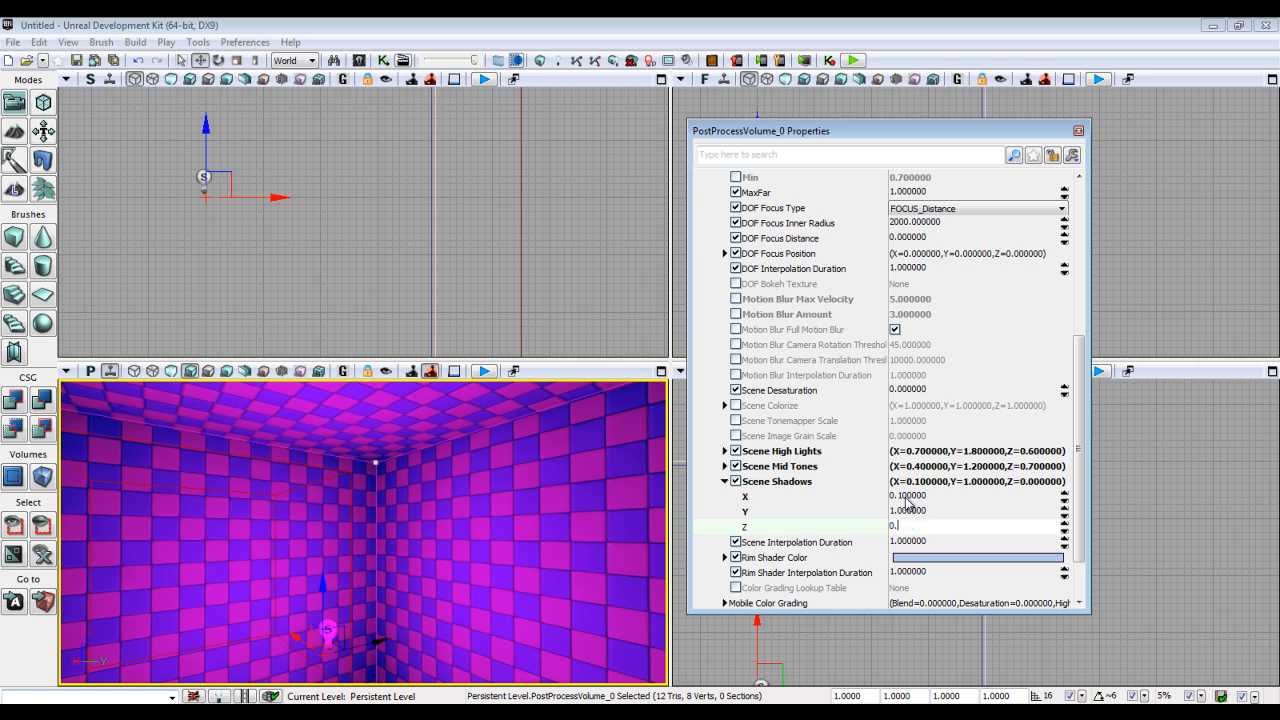
text(0.700000)
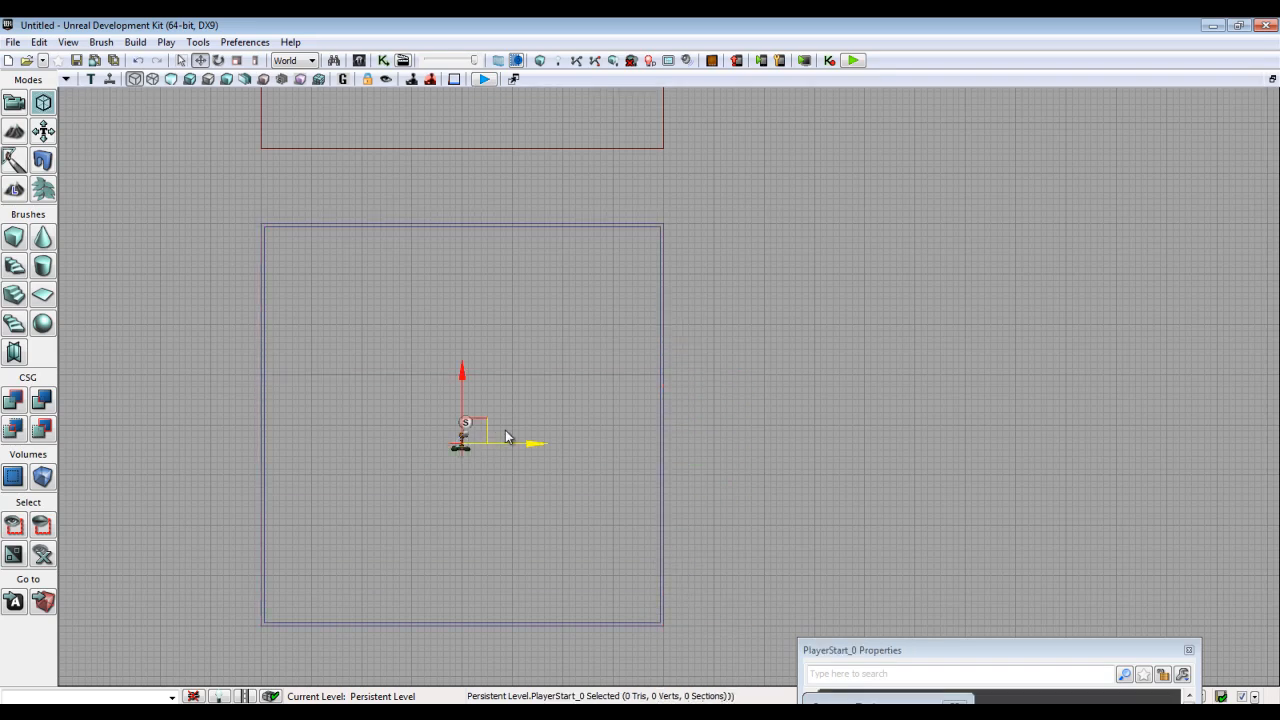
- Restore the four-view layout and scroll through the post process volume's settings
drag(464, 436, 428, 596)
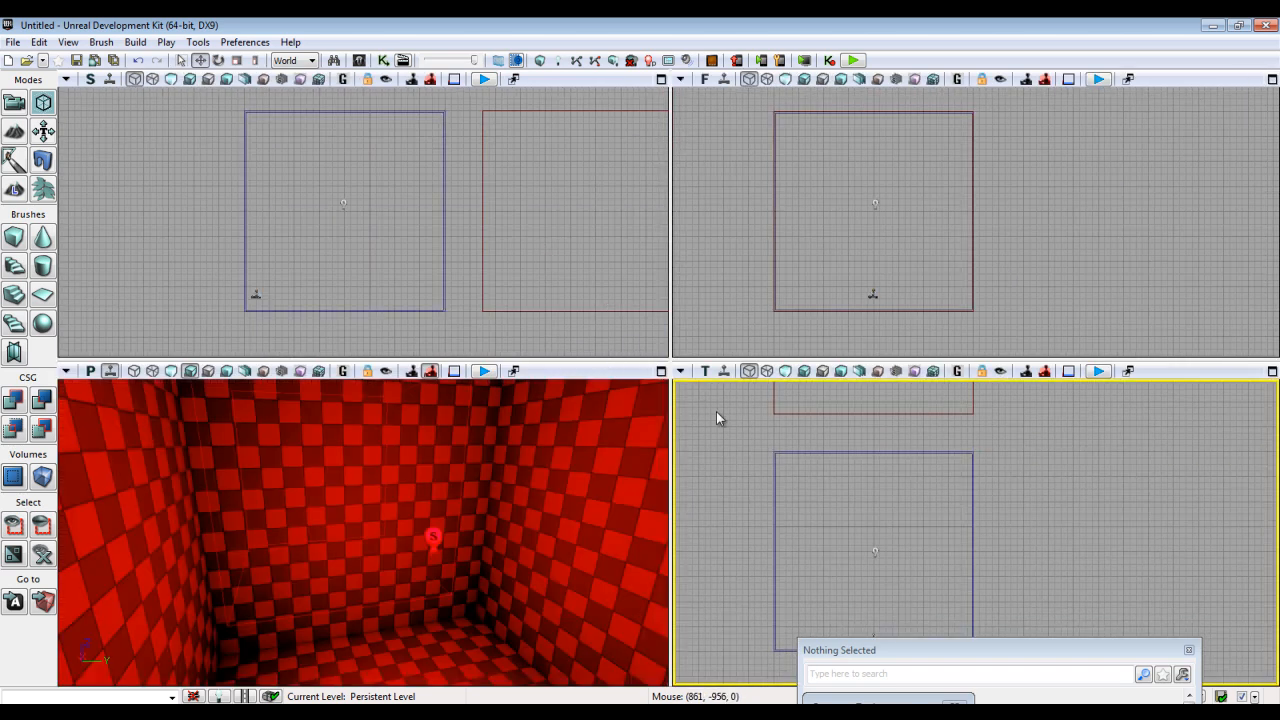
mouse_move(828, 524)
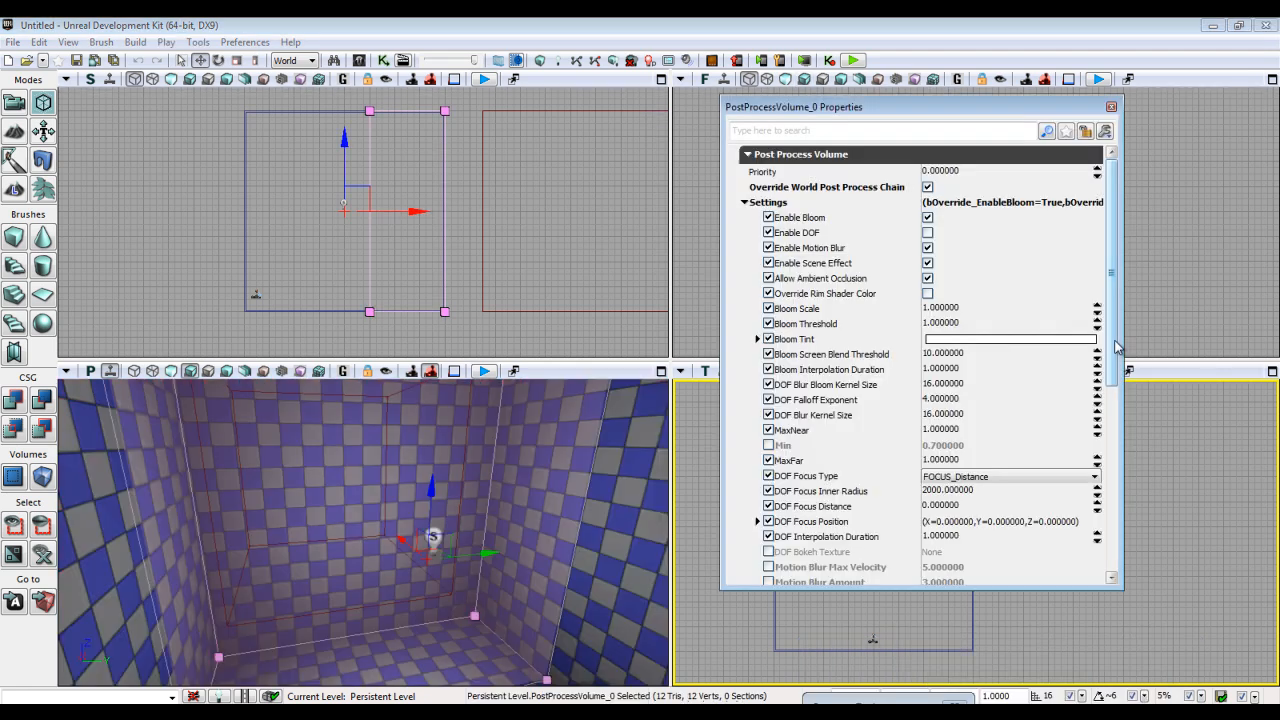
scroll(down, 3)
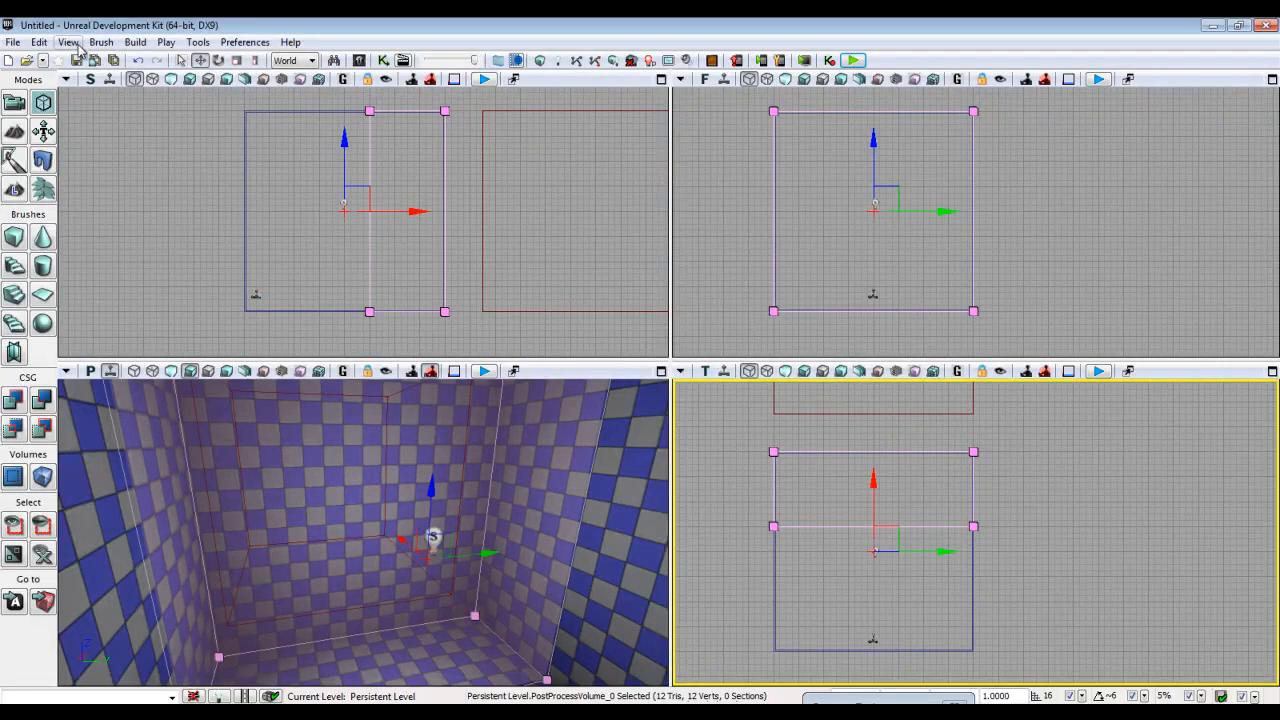
- Bring up World Properties via the View menu and expand Rendering to the default post process settings
click(68, 42)
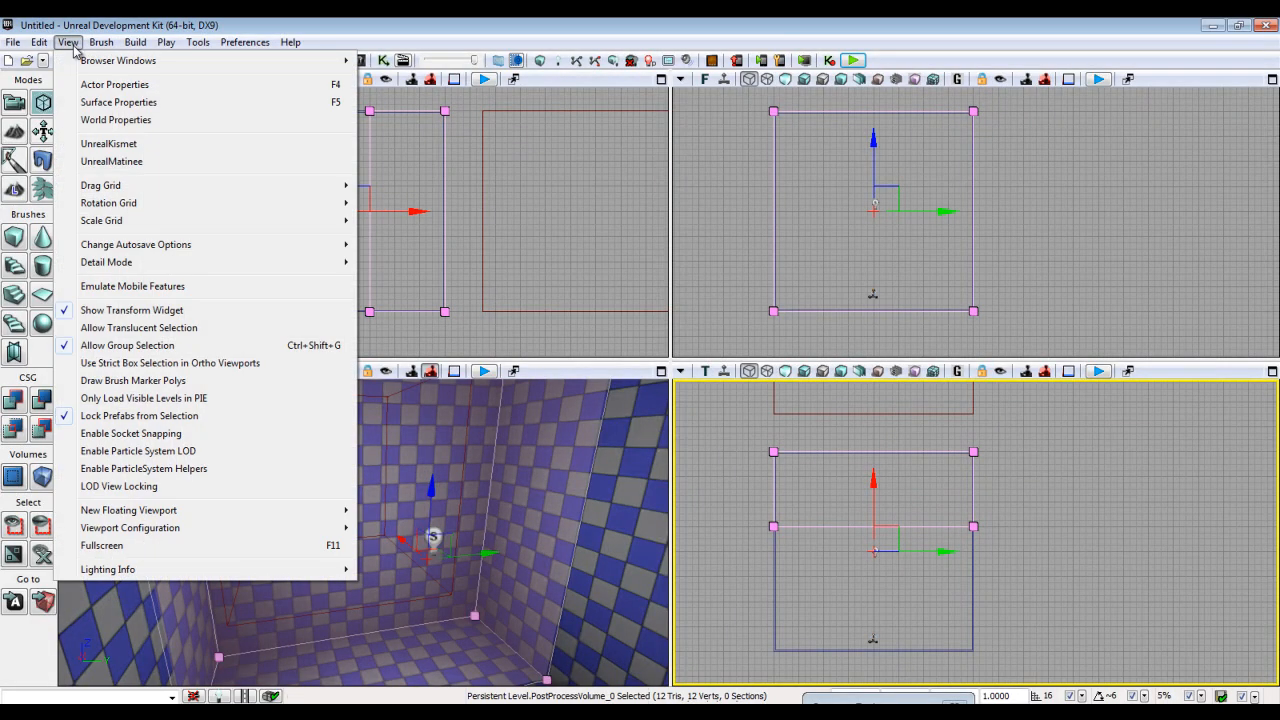
click(116, 120)
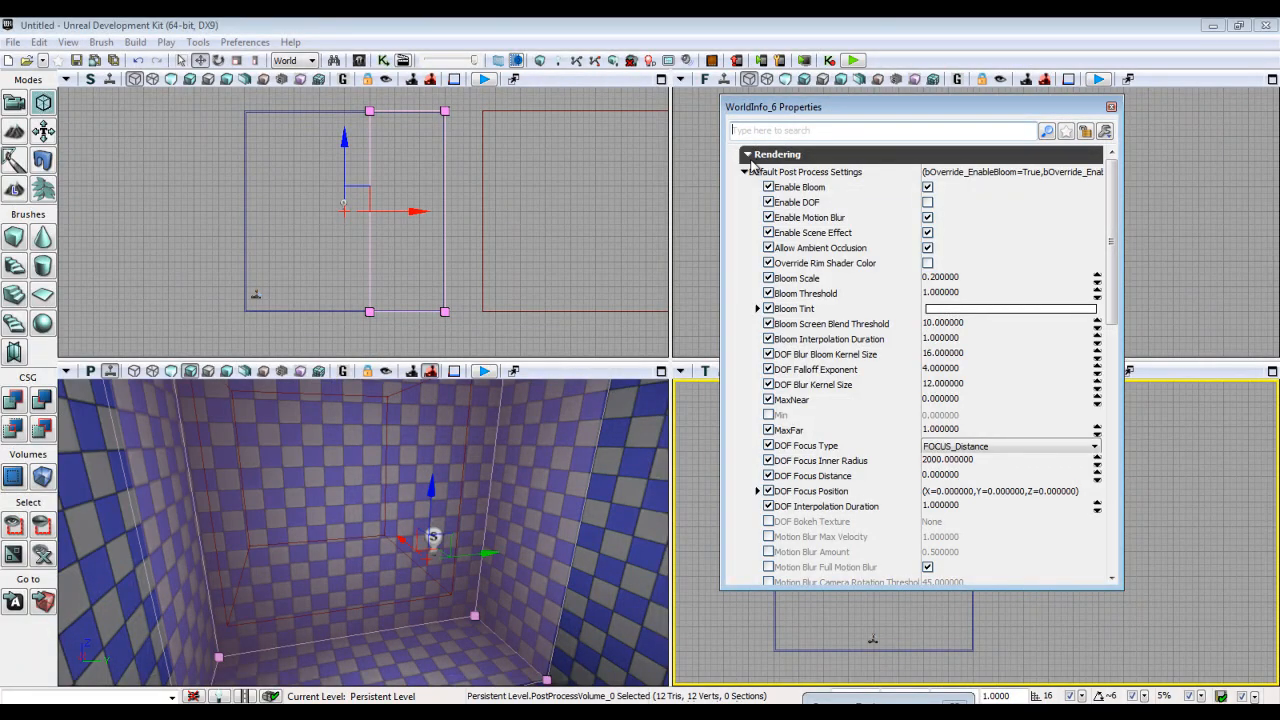
click(748, 154)
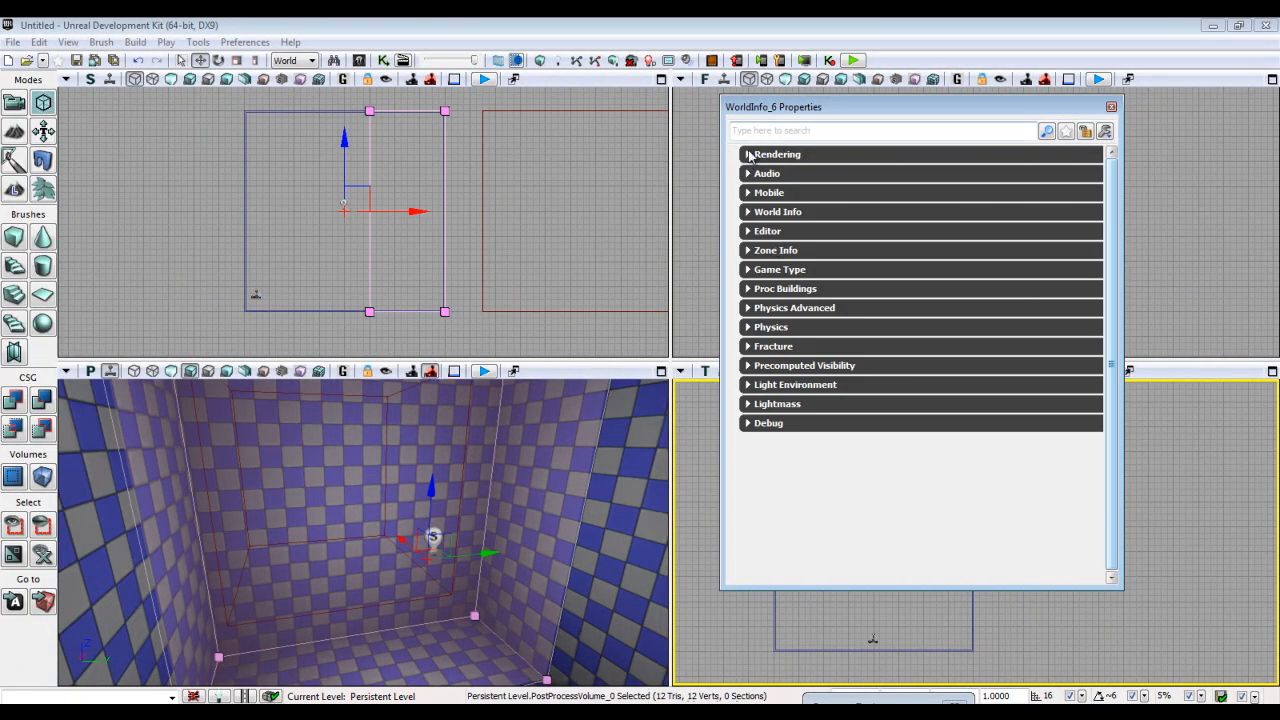
click(748, 154)
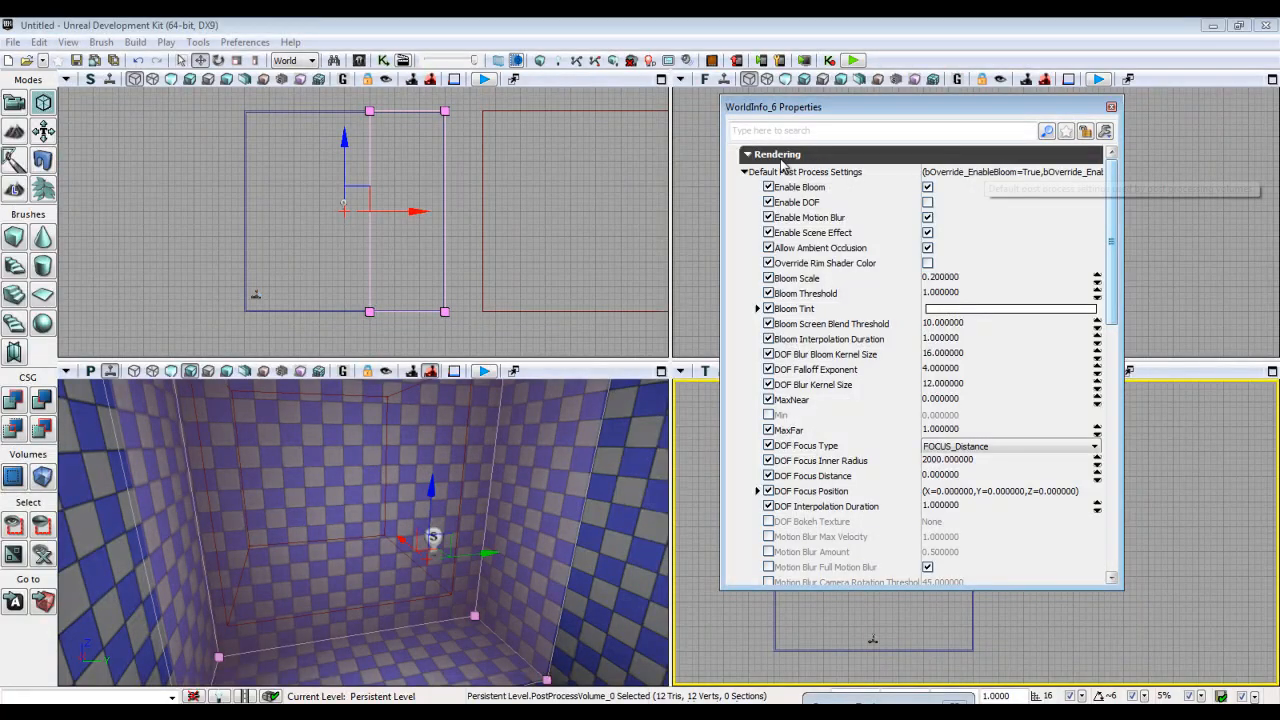
scroll(down, 3)
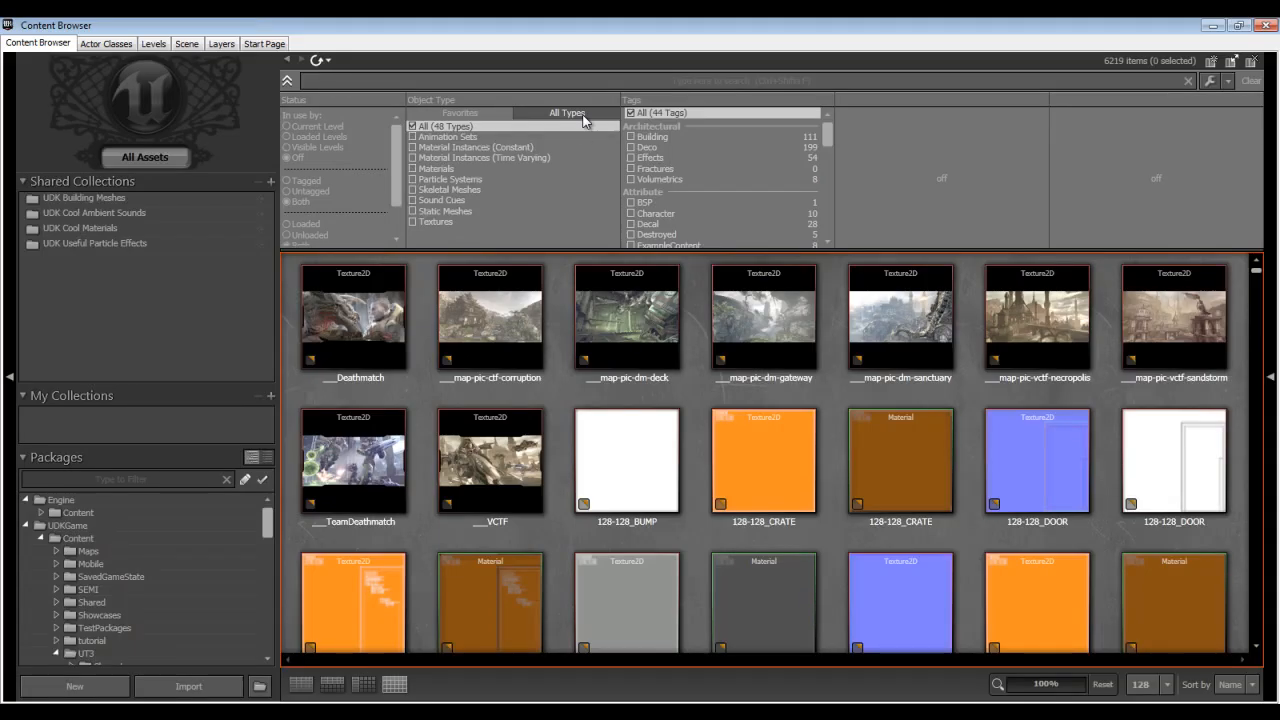
- Filter the Content Browser to Post Process Chains and open UTPostProcess_PC for editing
scroll(down, 3)
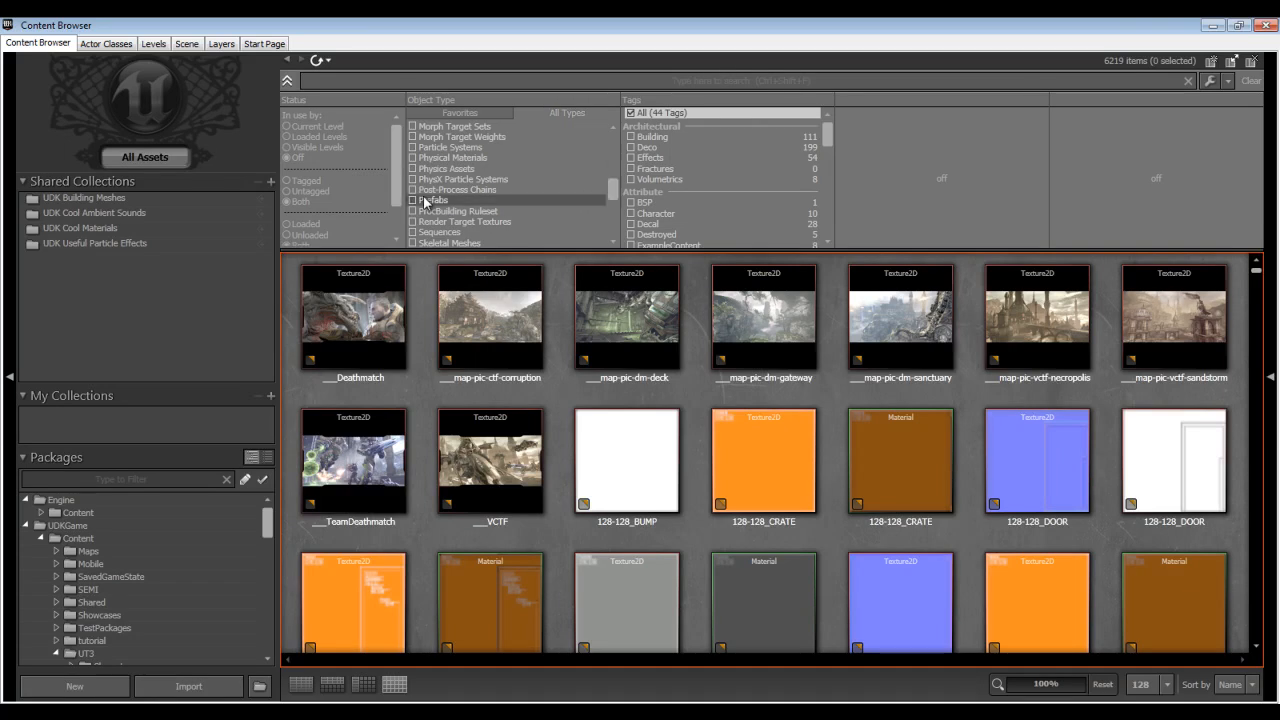
click(412, 190)
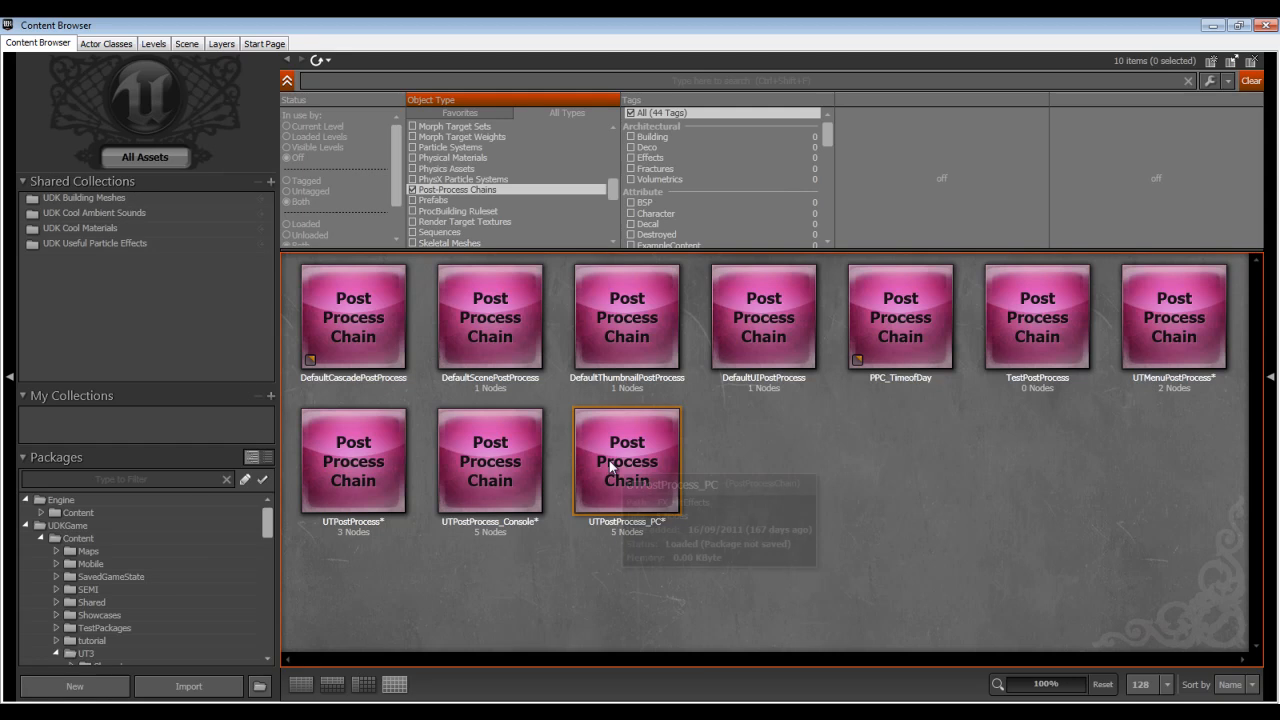
click(628, 460)
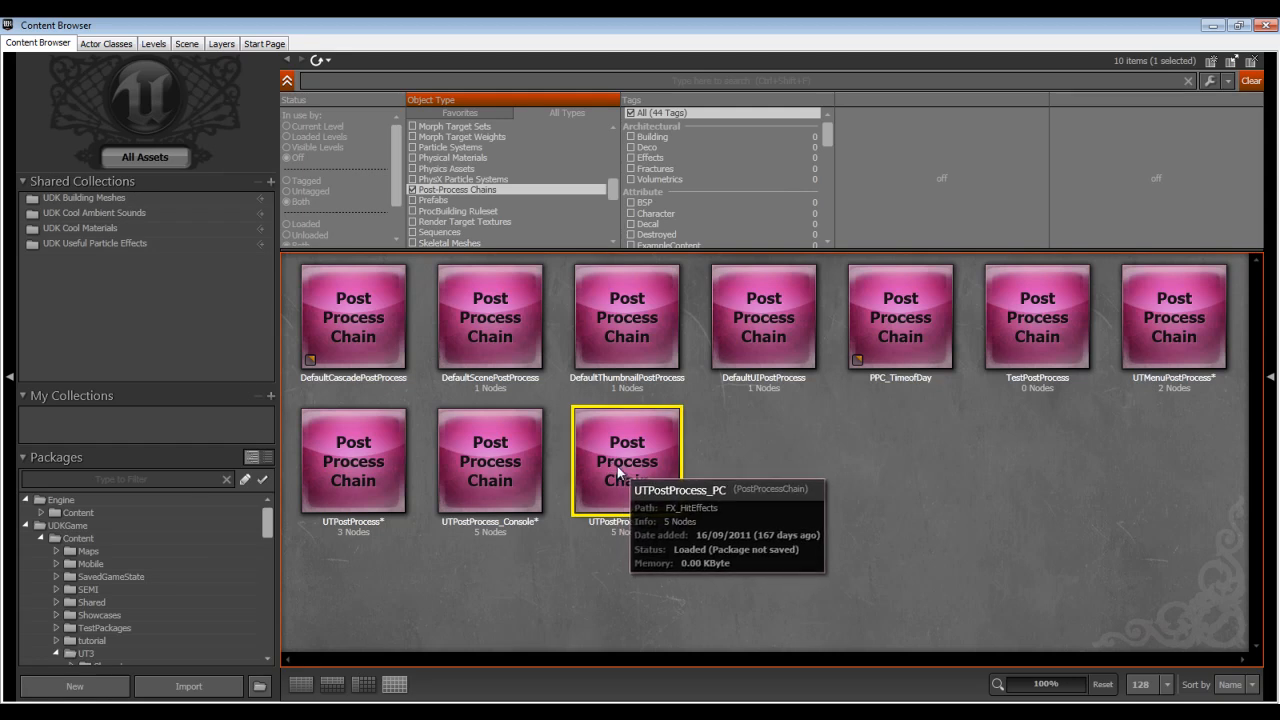
double_click(628, 460)
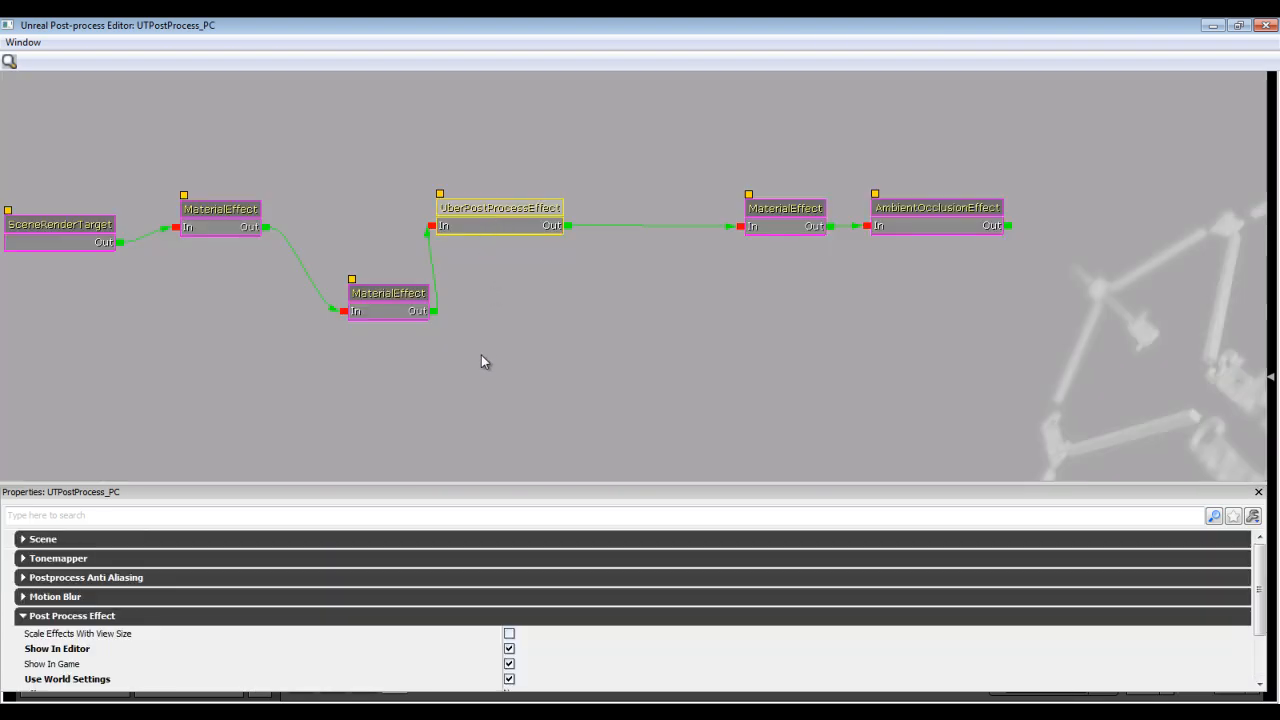
mouse_move(376, 544)
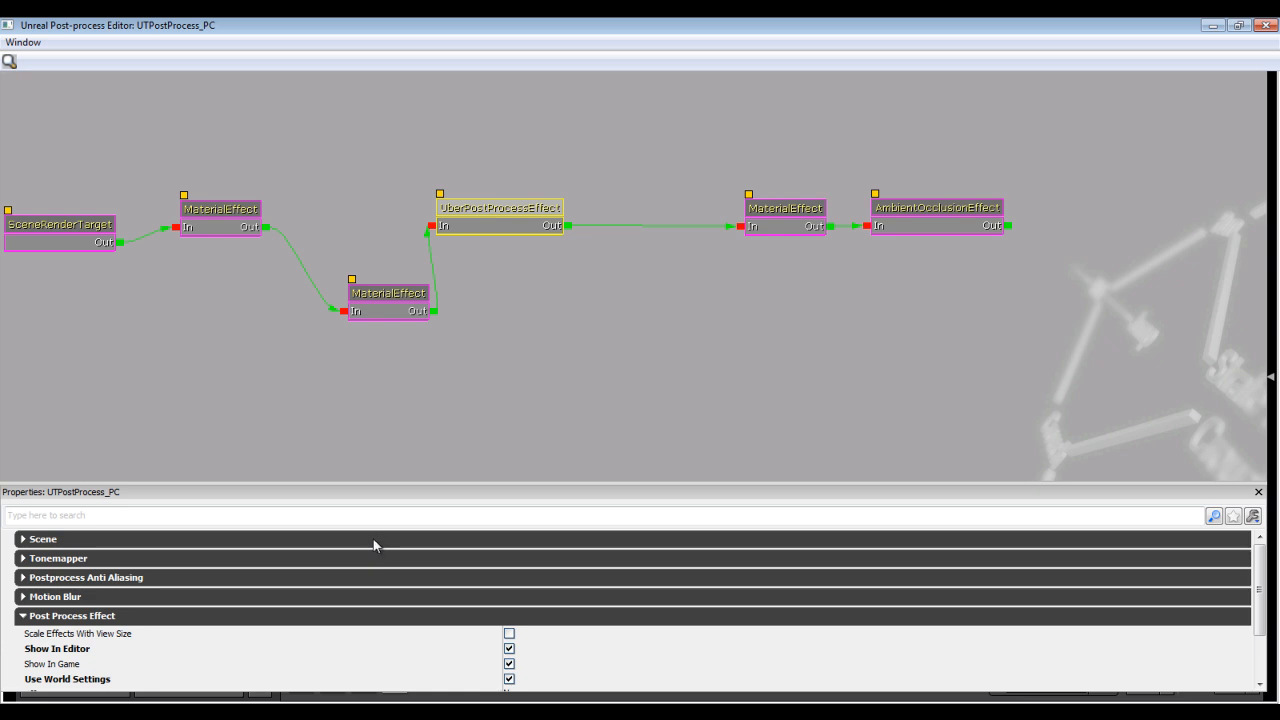
mouse_move(380, 562)
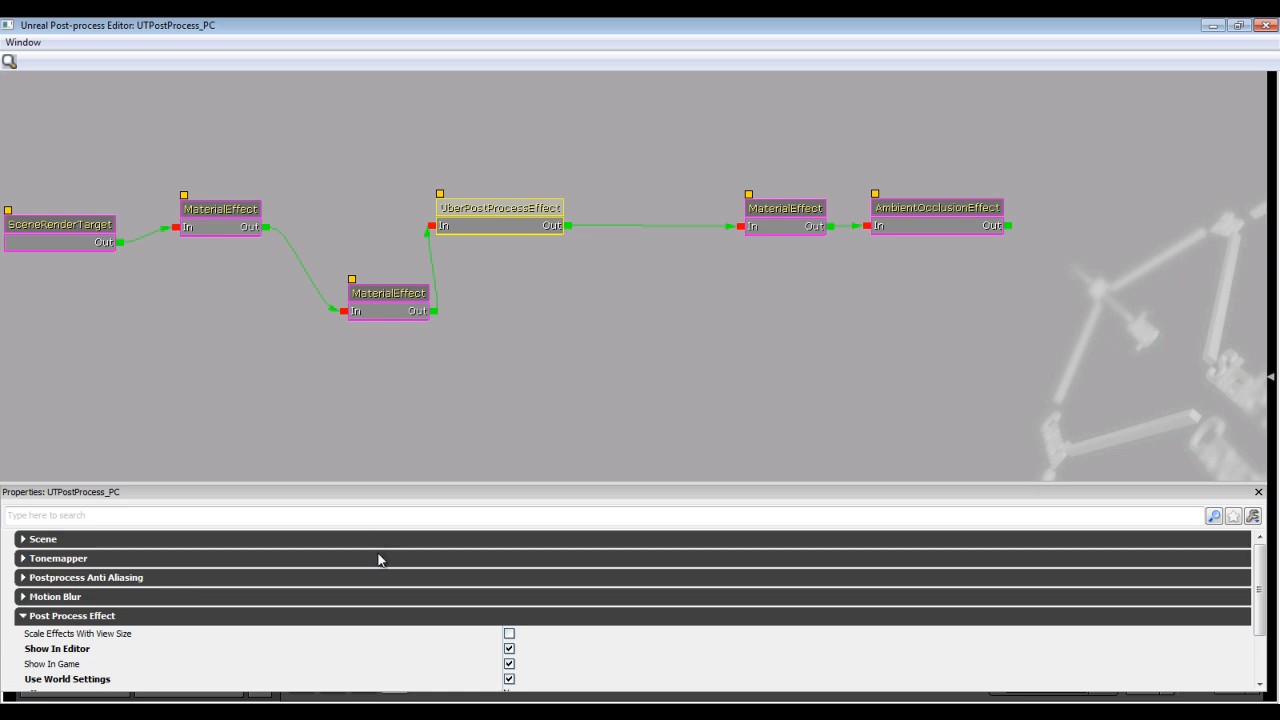
mouse_move(378, 580)
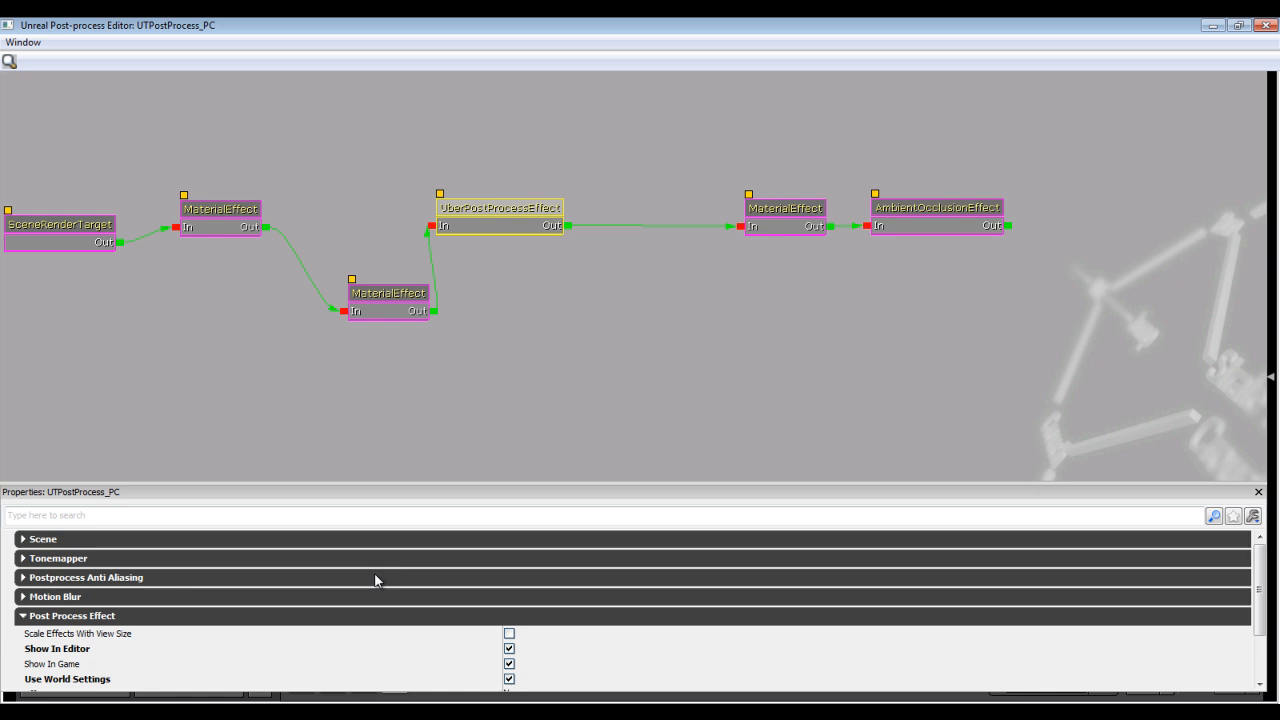
mouse_move(380, 312)
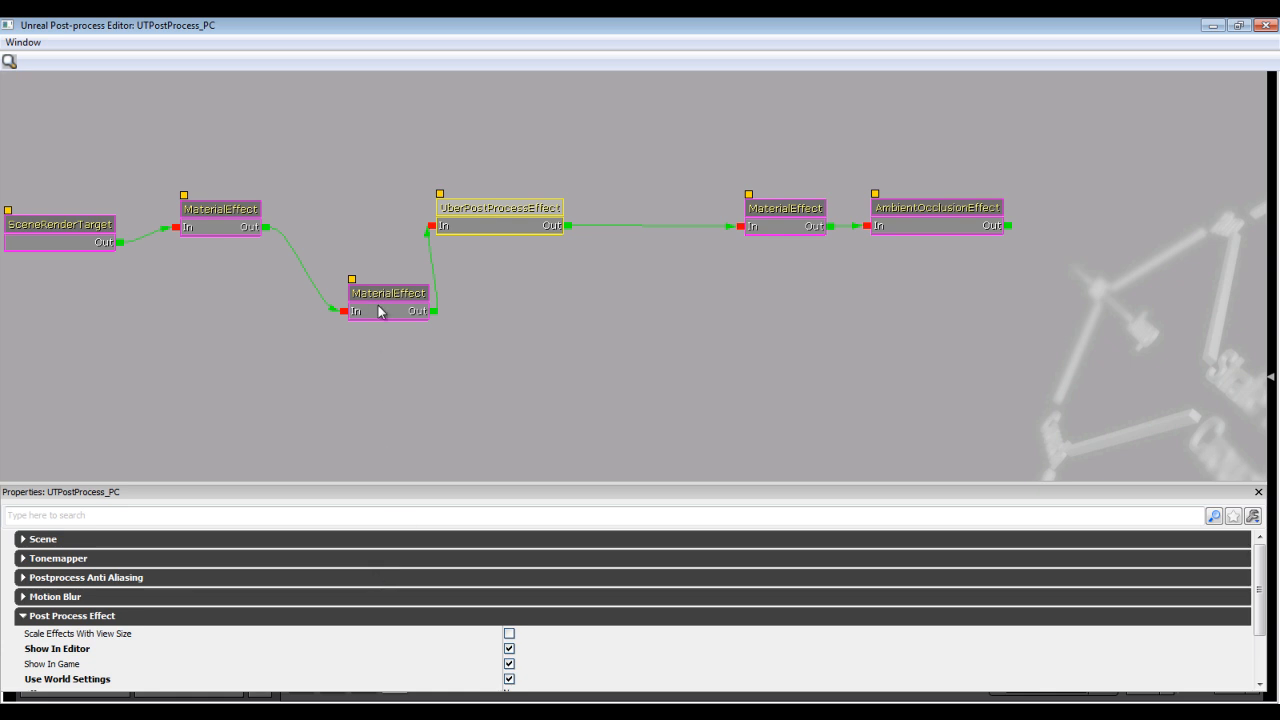
- Inspect the film grain and hit effect MaterialEffect nodes to read their Material properties
click(388, 310)
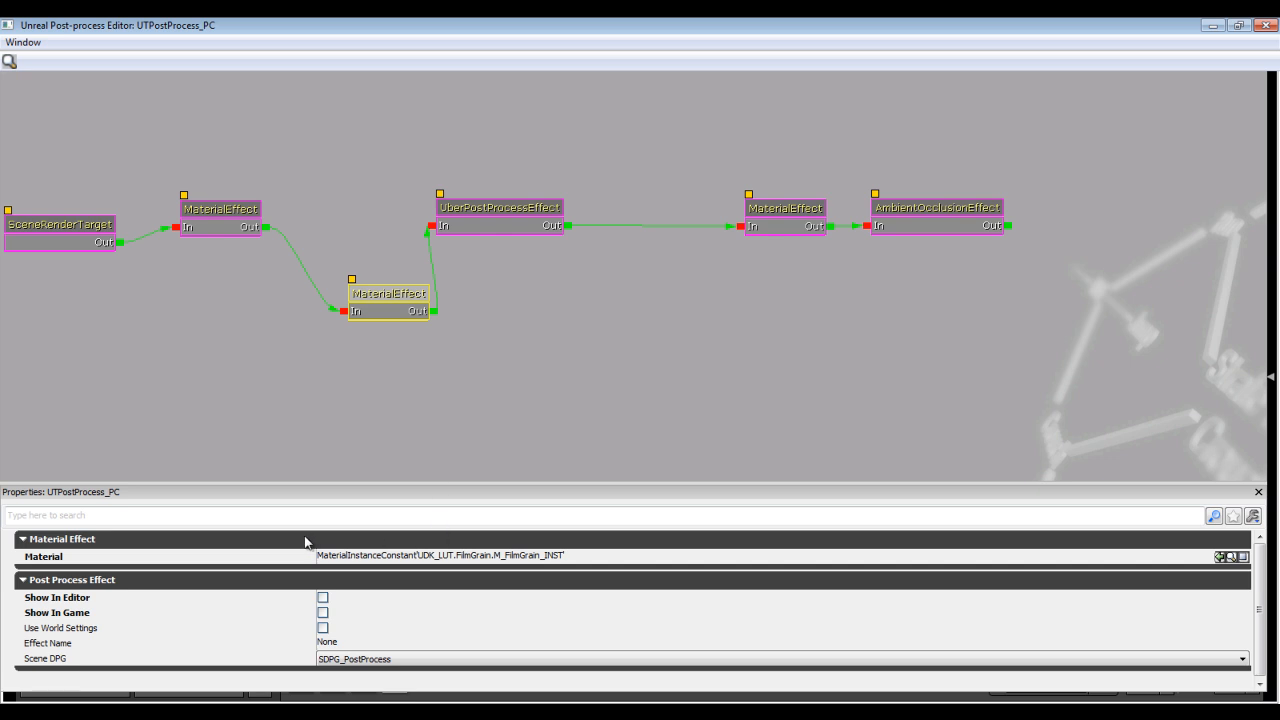
mouse_move(552, 564)
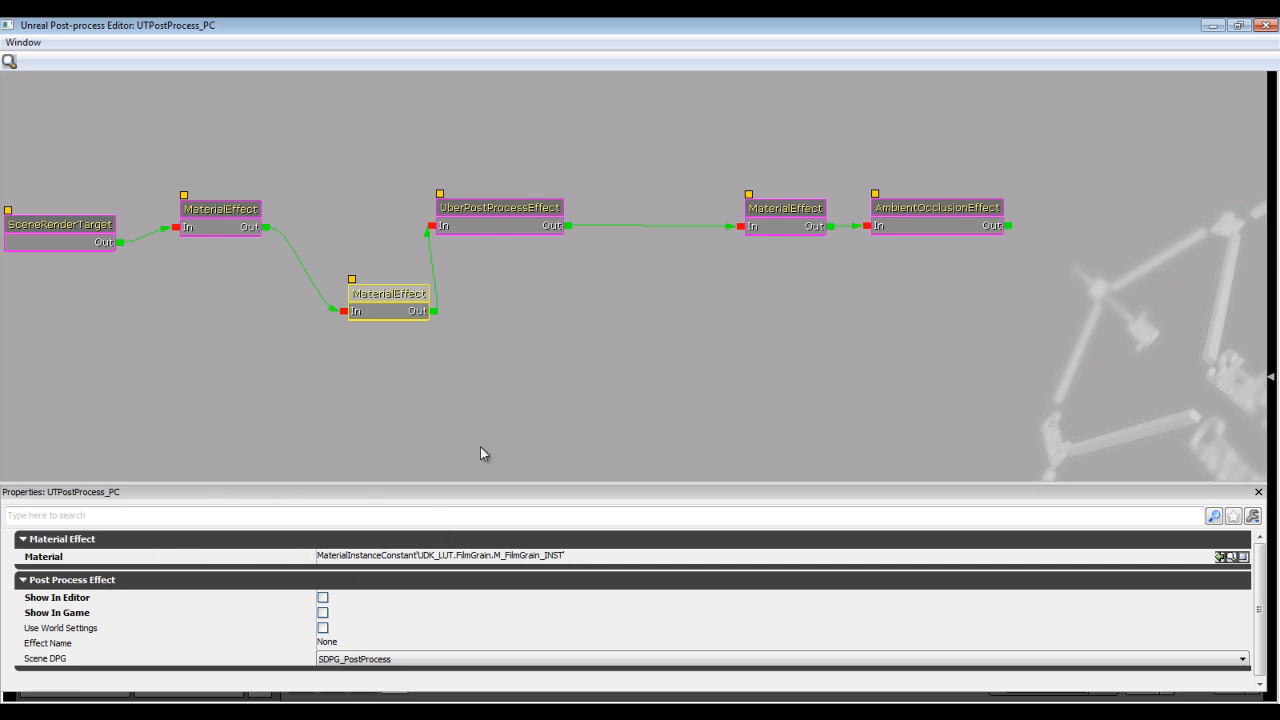
mouse_move(246, 244)
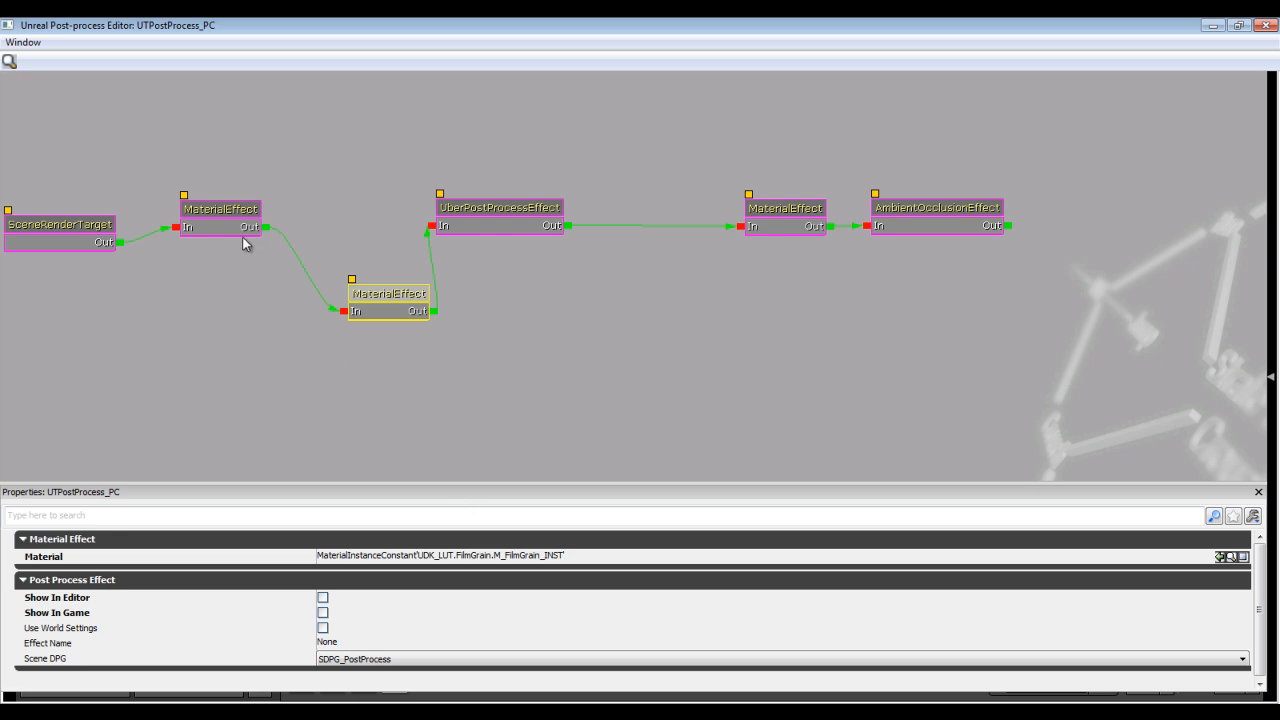
mouse_move(226, 272)
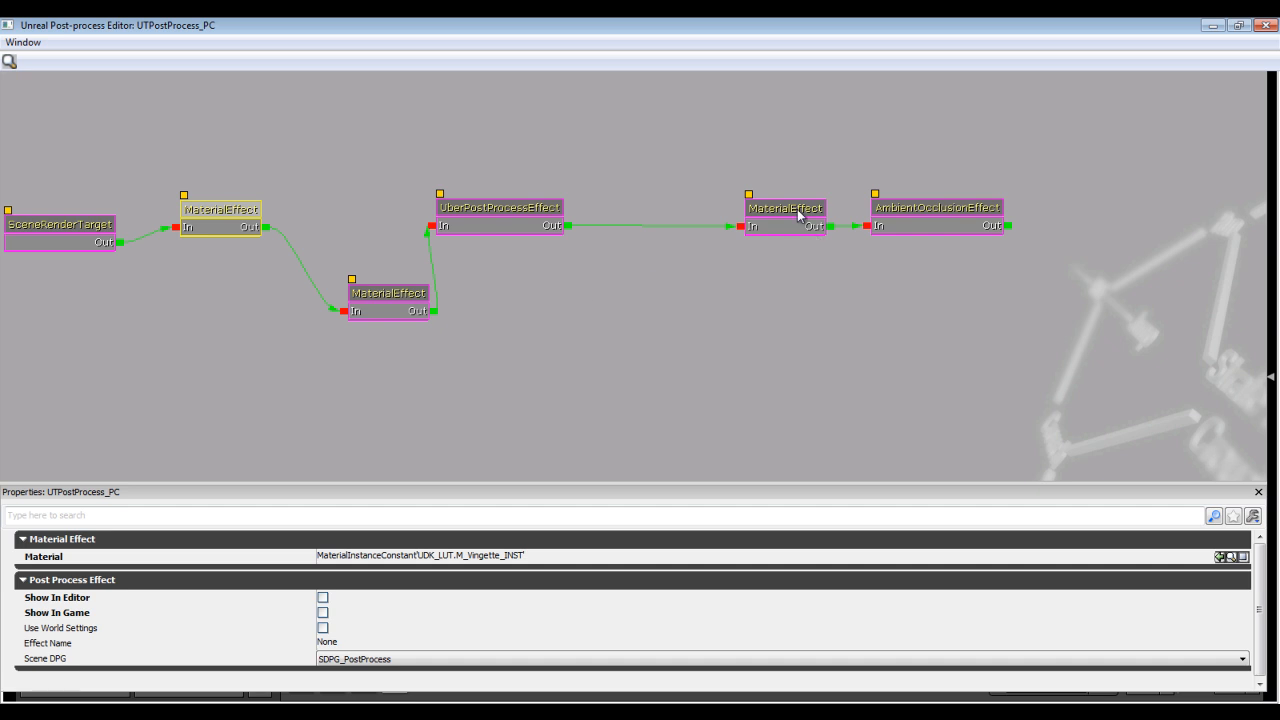
click(784, 208)
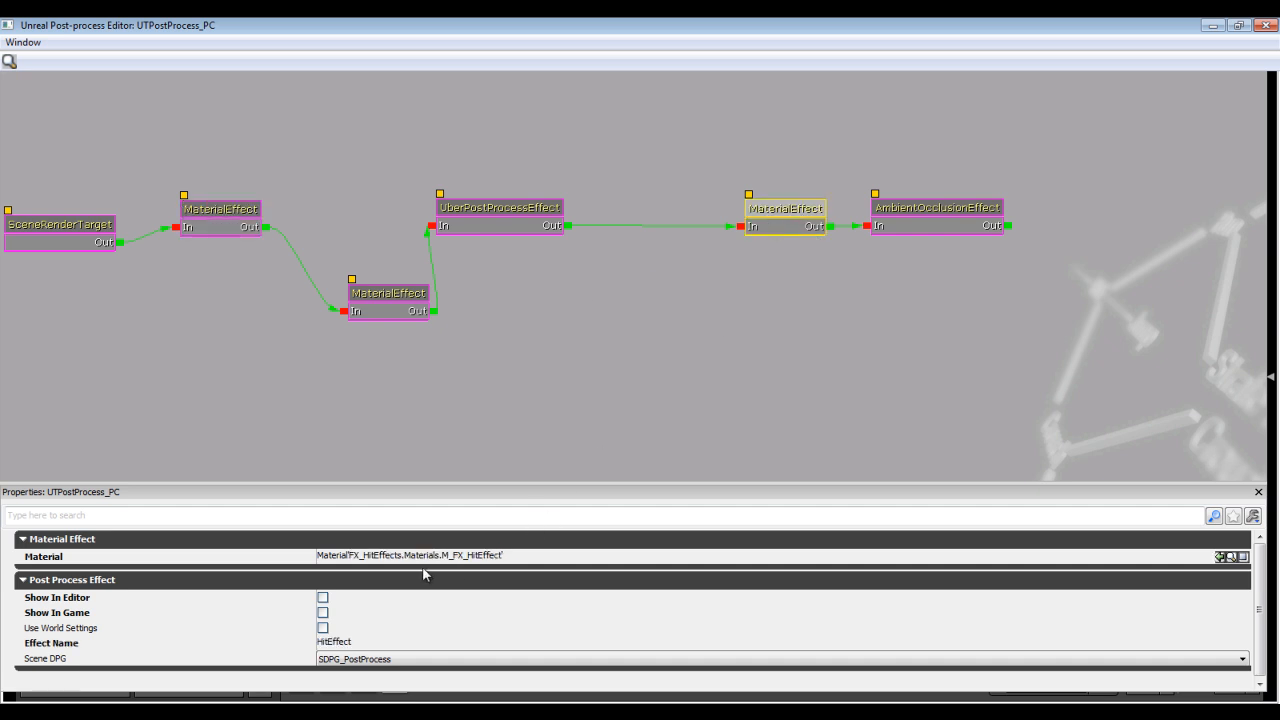
mouse_move(404, 312)
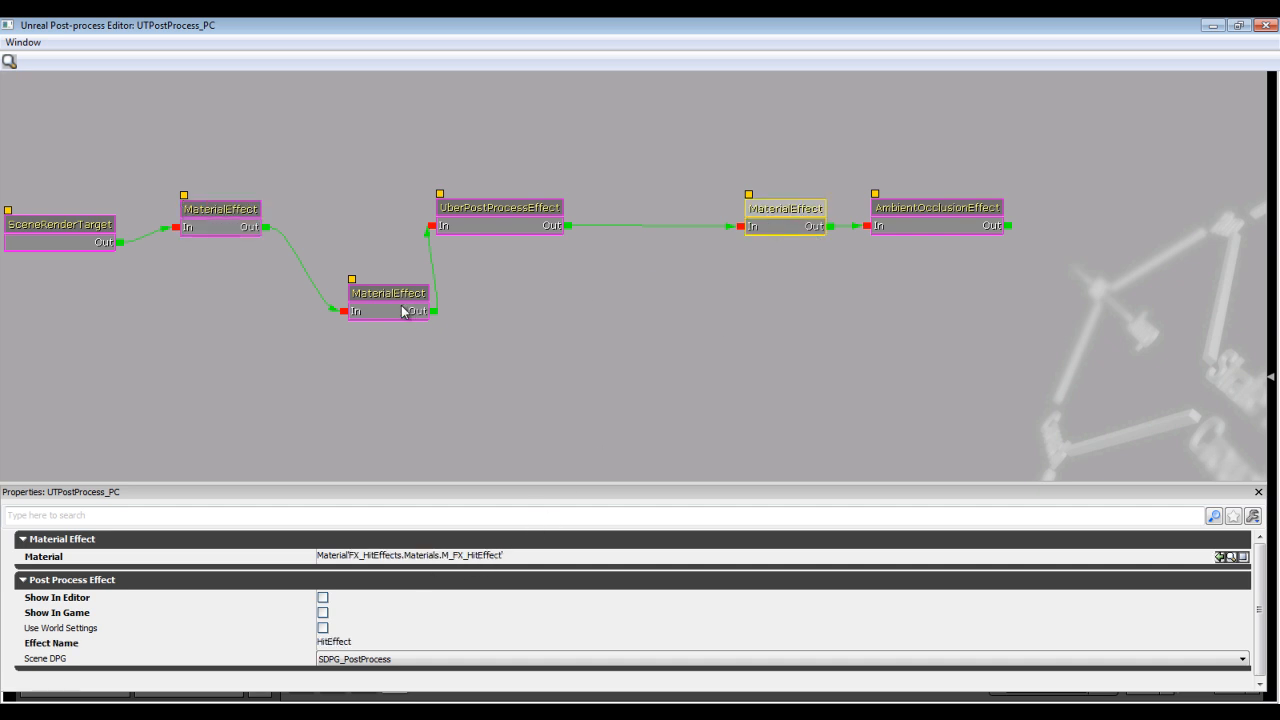